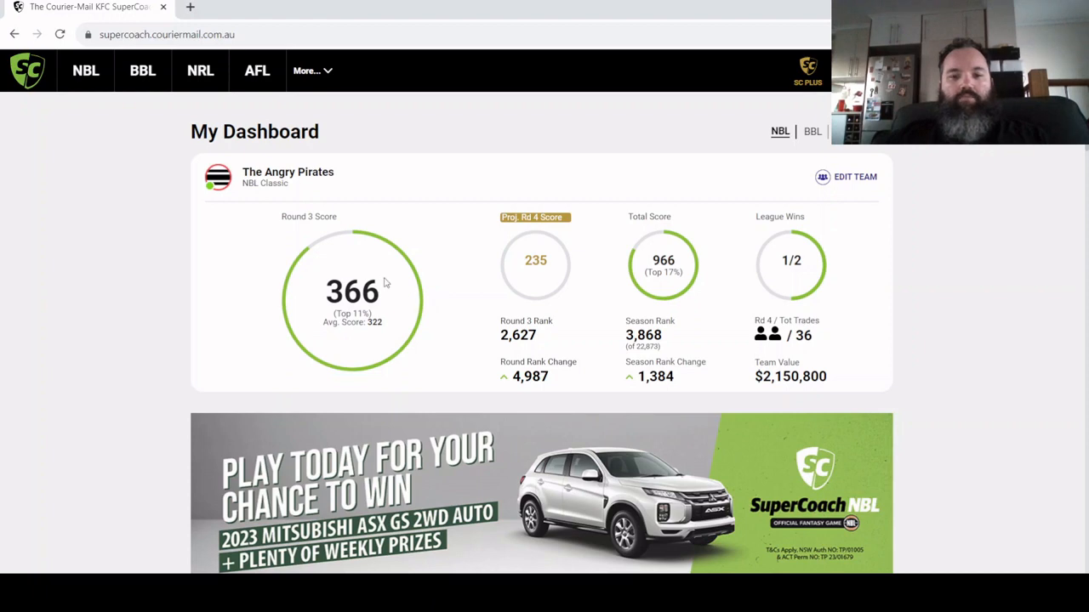
mouse_move(388, 287)
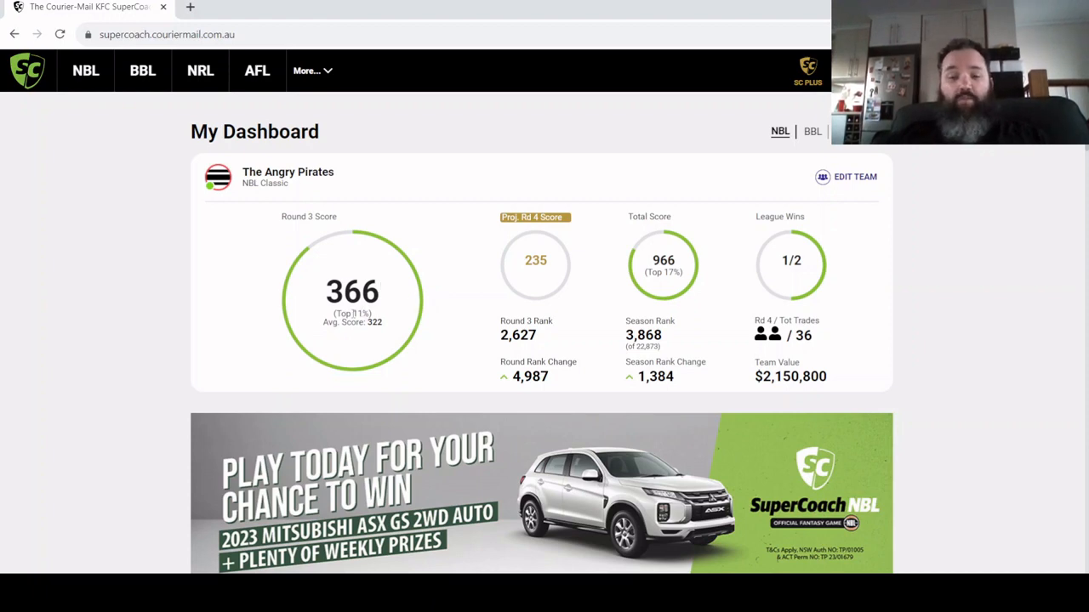
mouse_move(612, 355)
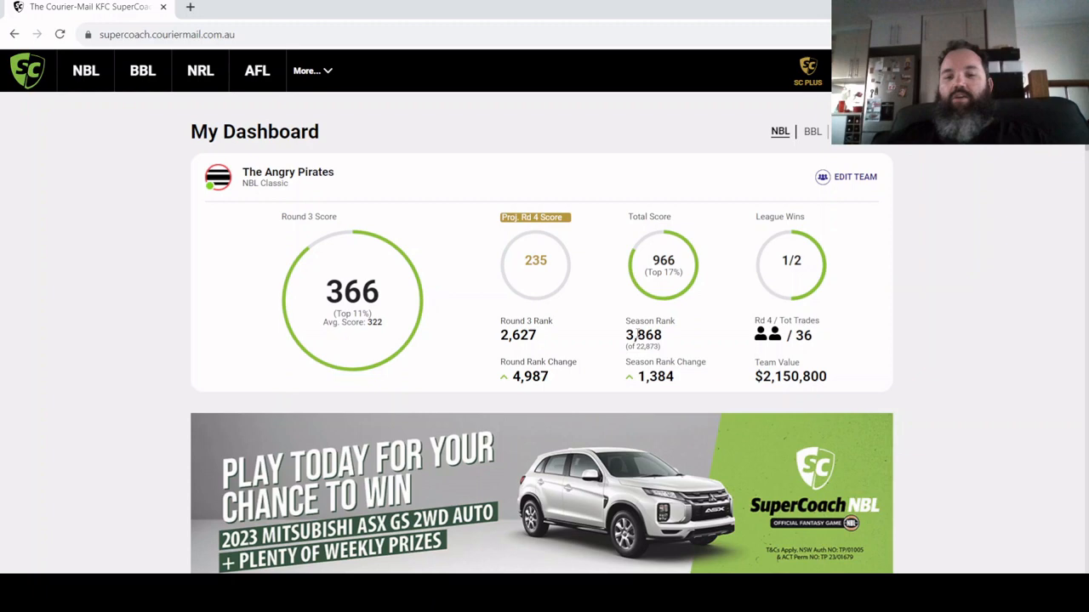
mouse_move(672, 428)
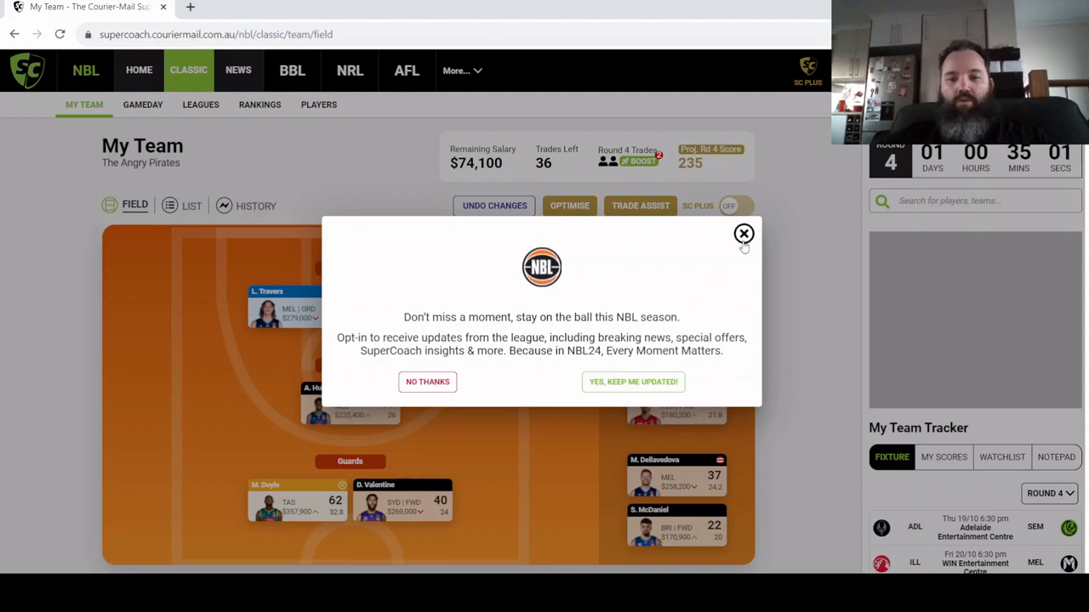
Step: Close the NBL league updates opt-in popup to reveal the court lineup and bench
left_click(743, 234)
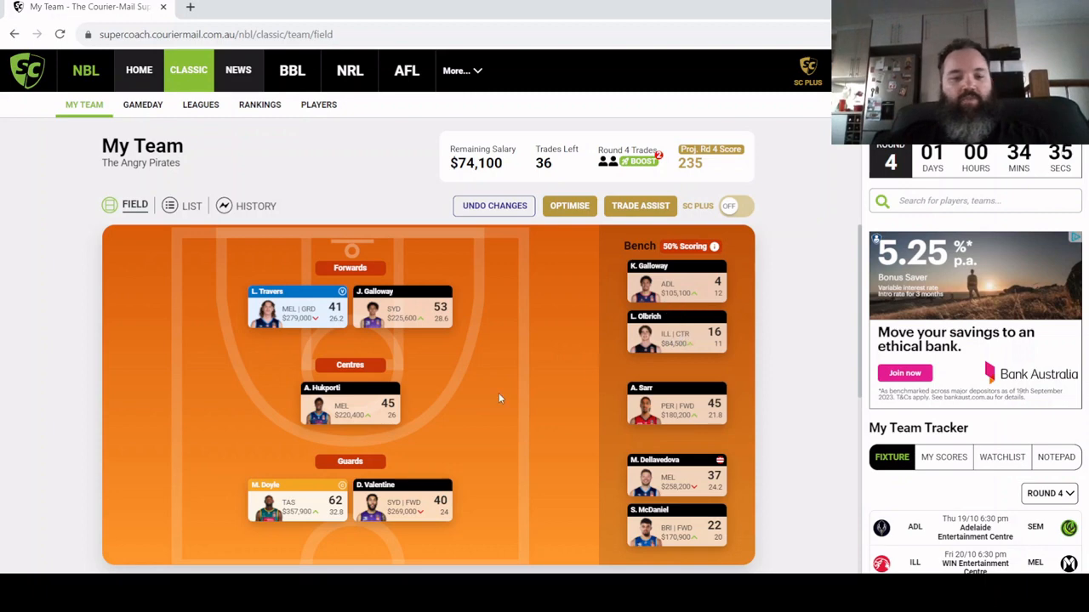
mouse_move(689, 460)
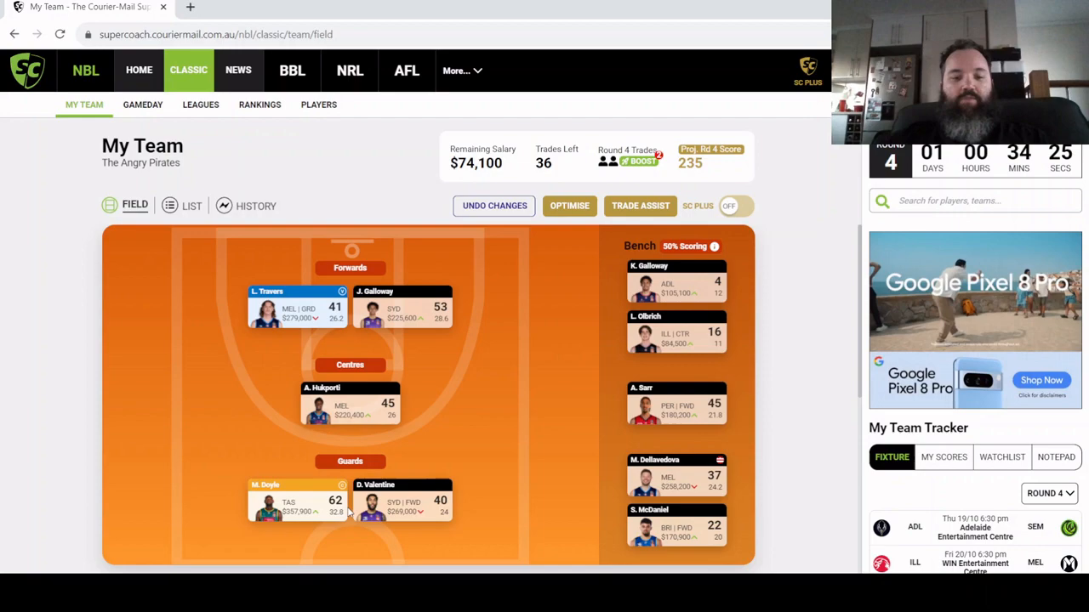
left_click(297, 501)
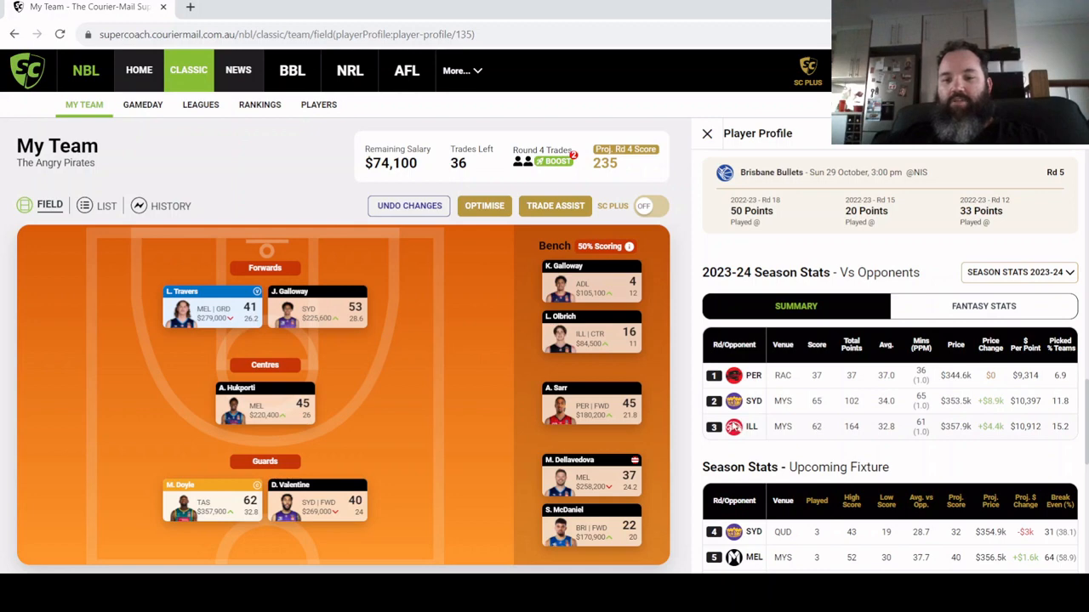
mouse_move(868, 424)
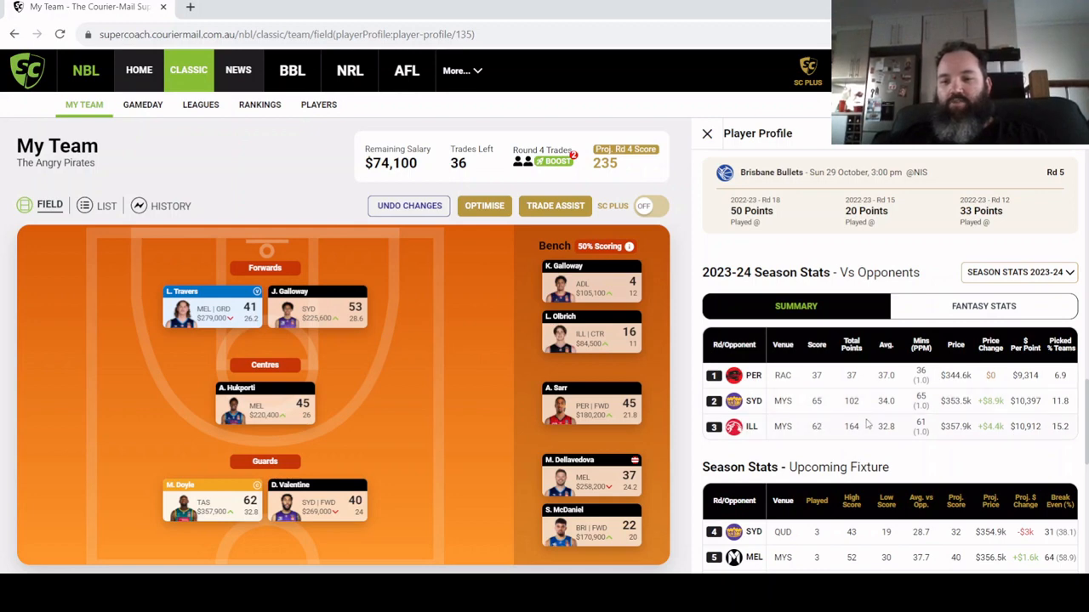
mouse_move(831, 464)
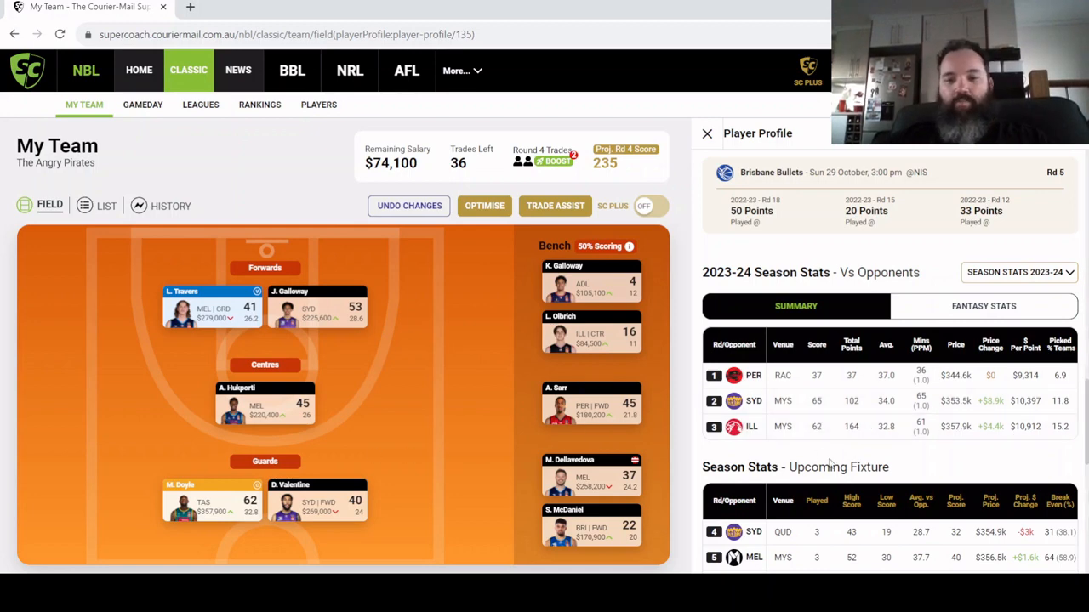
mouse_move(772, 393)
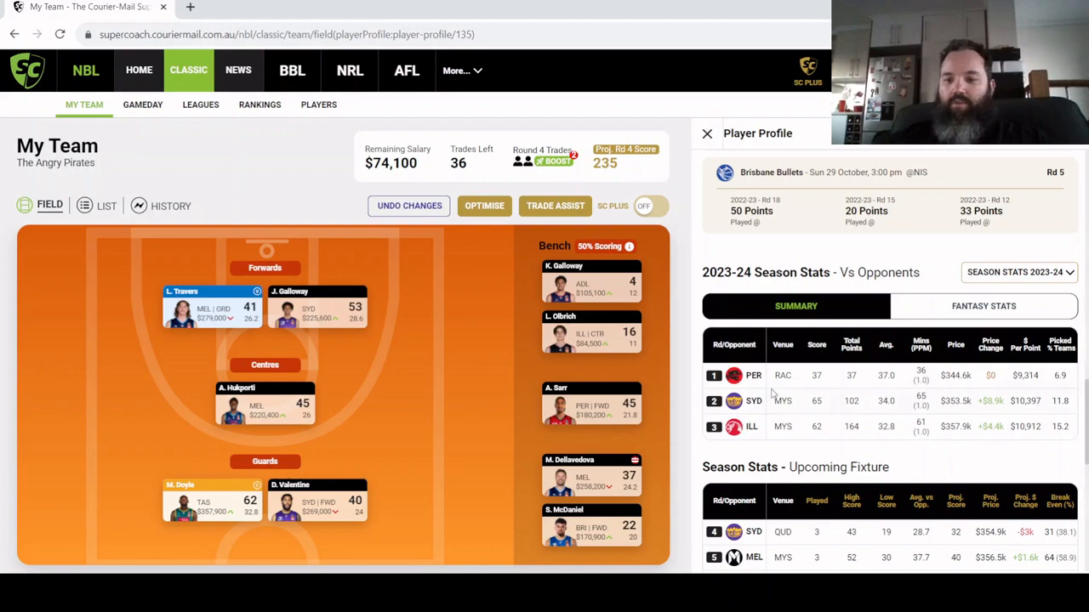
mouse_move(706, 136)
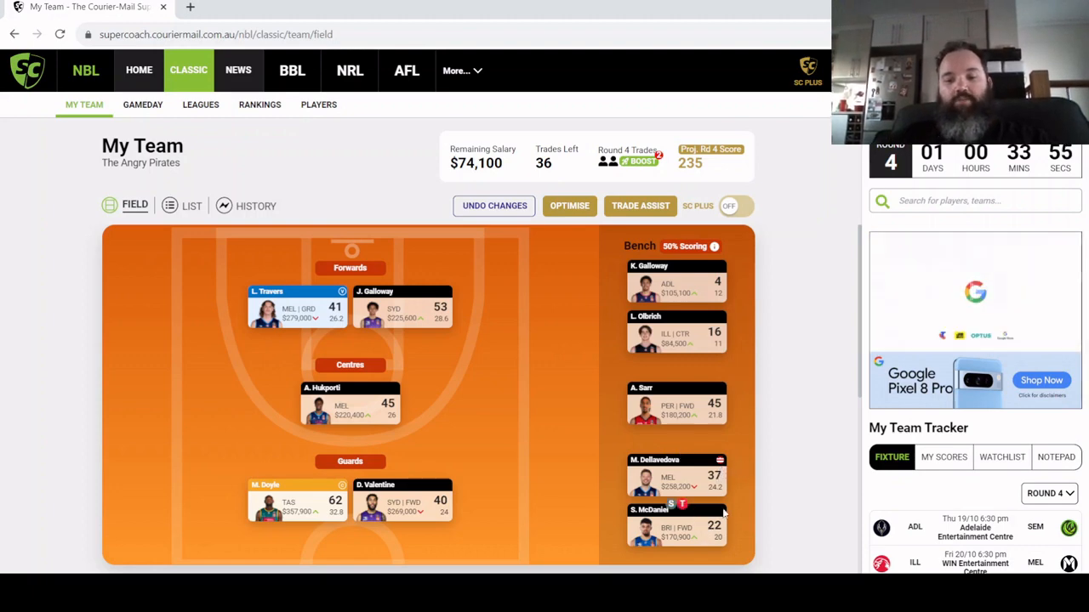
Step: Scroll down My Team to the most-traded-out and most-traded-in player tables
scroll("down", 3)
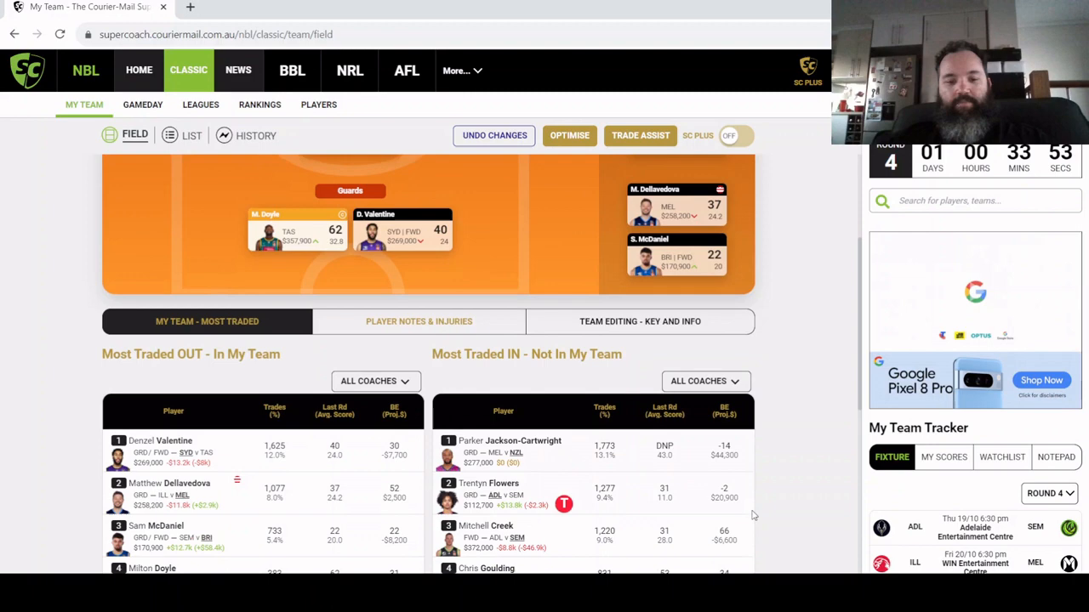
scroll("down", 3)
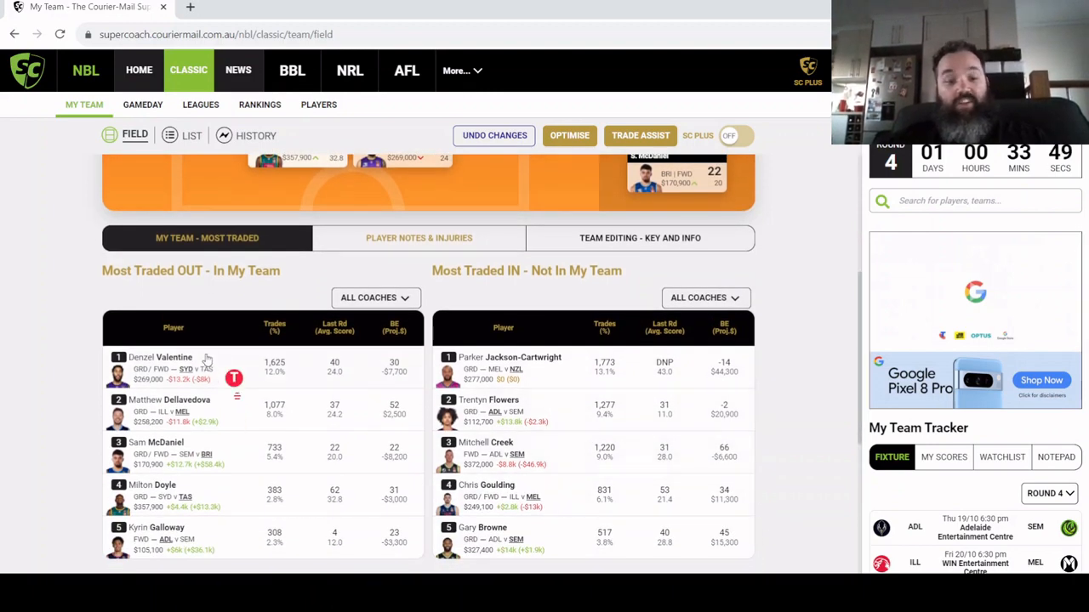
mouse_move(208, 370)
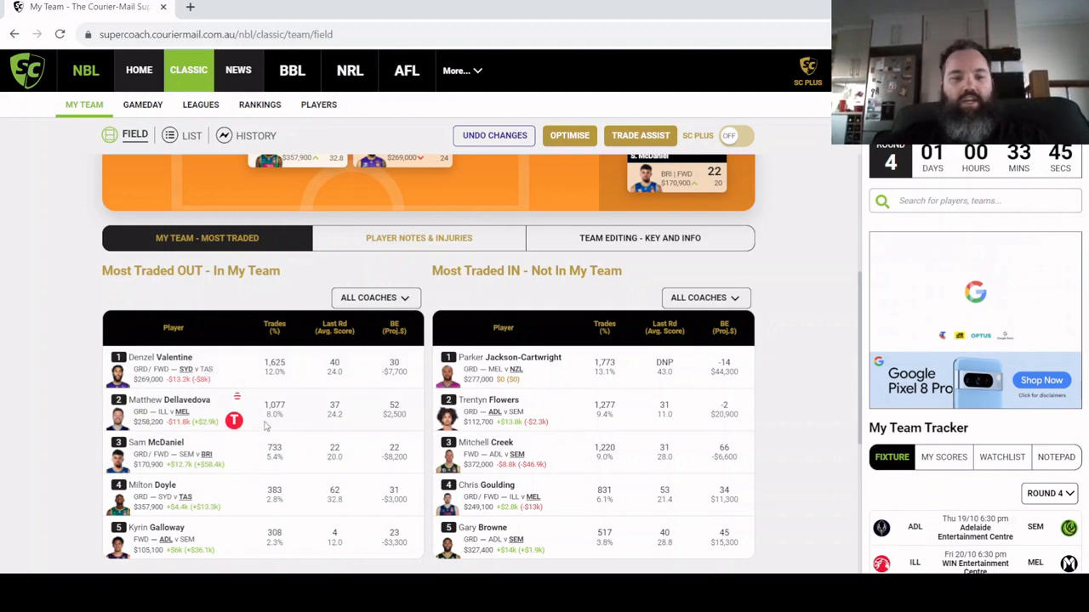
mouse_move(235, 418)
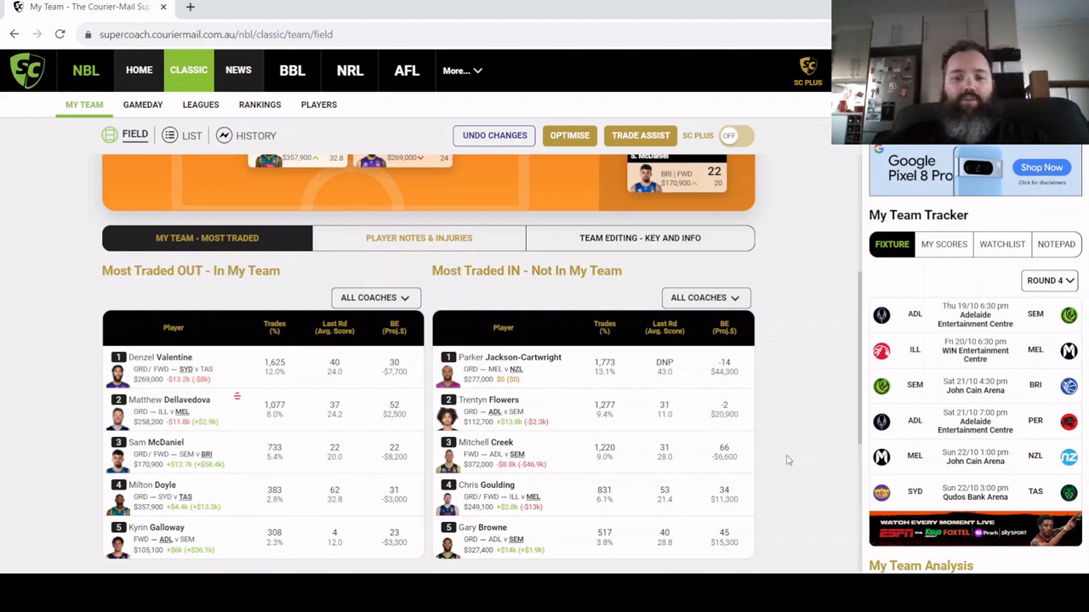
mouse_move(425, 453)
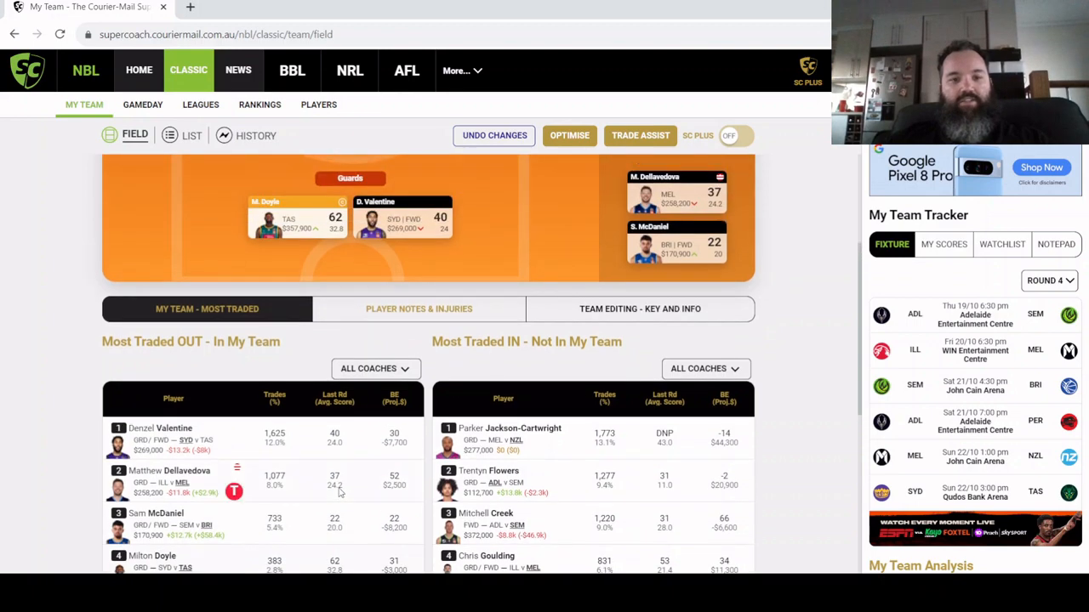
scroll("down", 3)
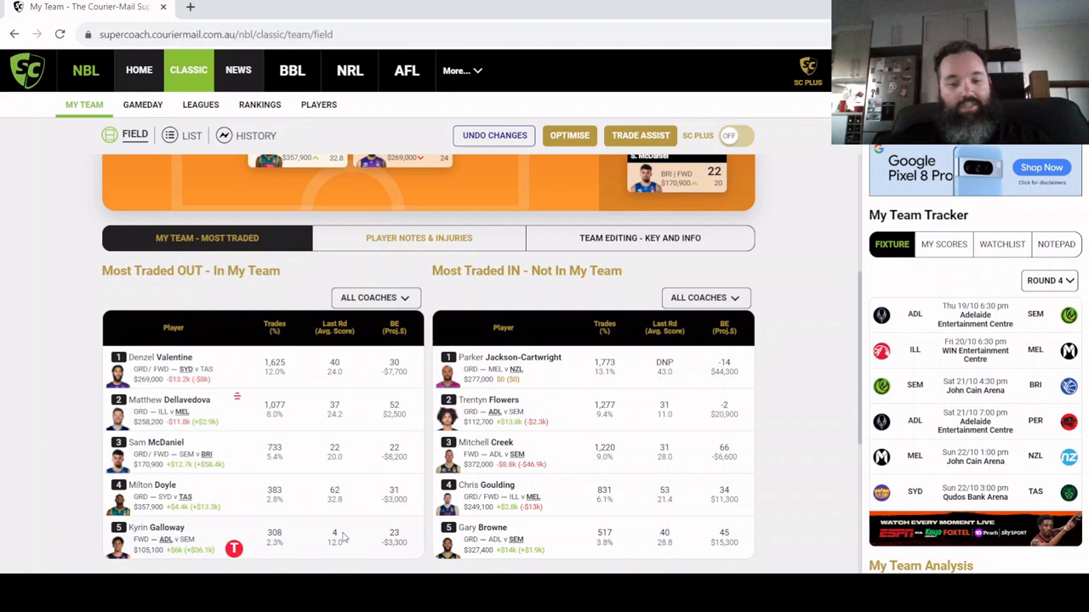
mouse_move(798, 464)
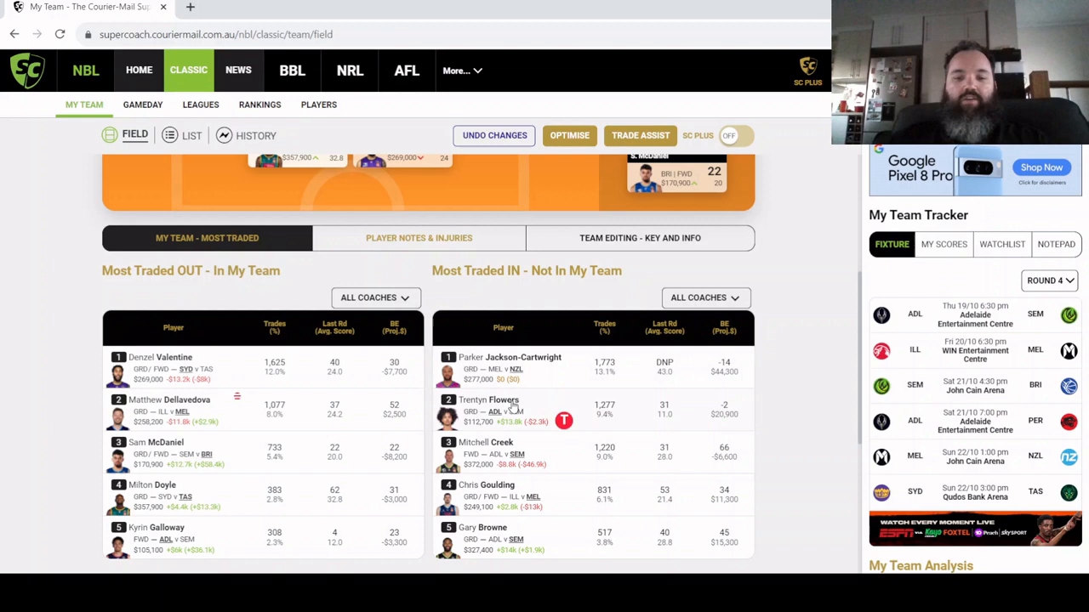
mouse_move(651, 418)
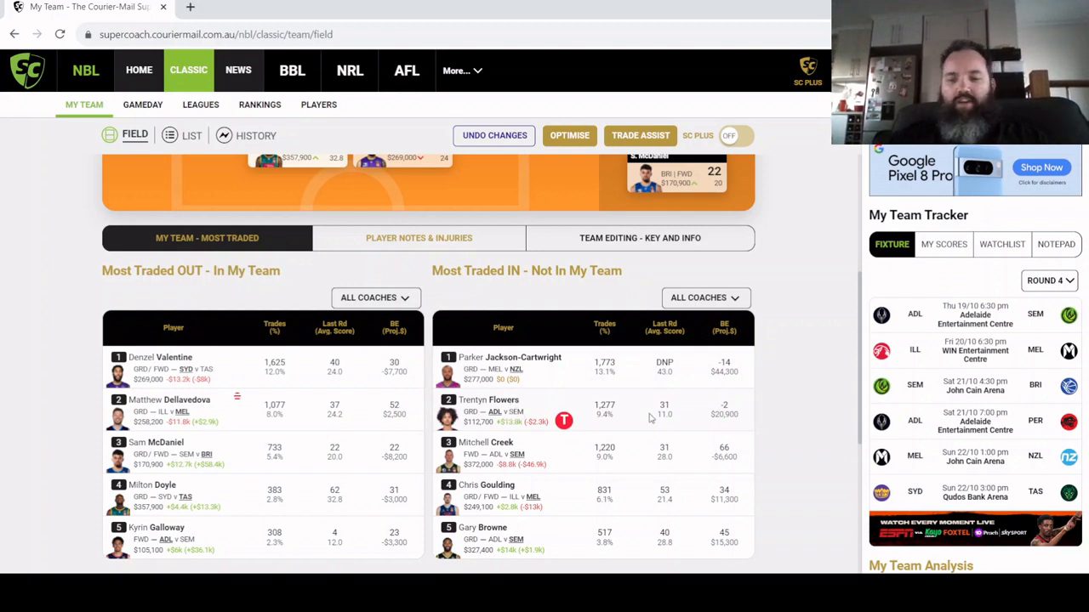
mouse_move(664, 418)
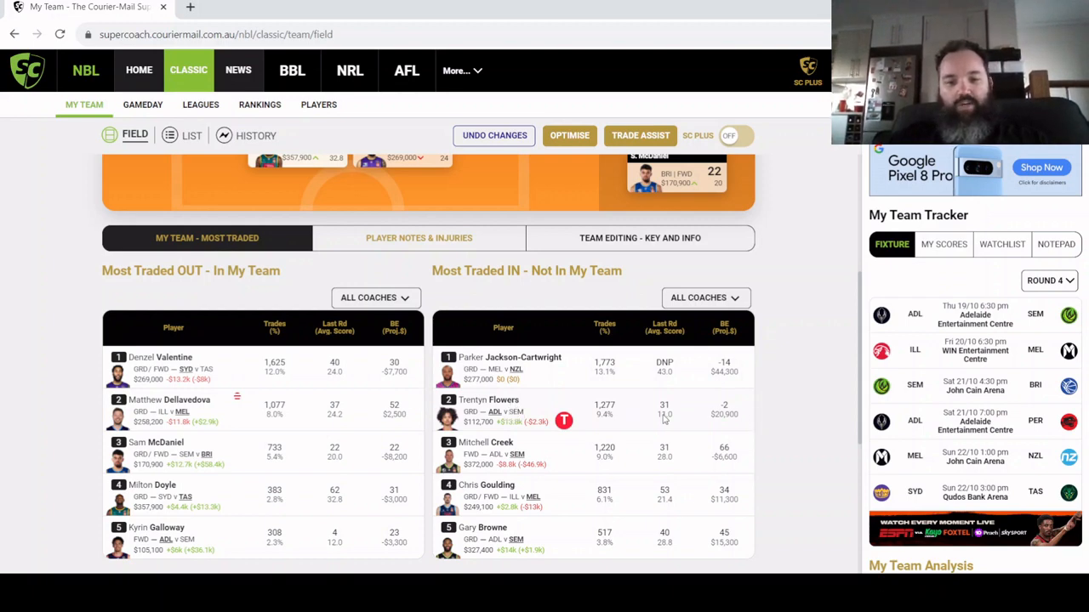
mouse_move(723, 412)
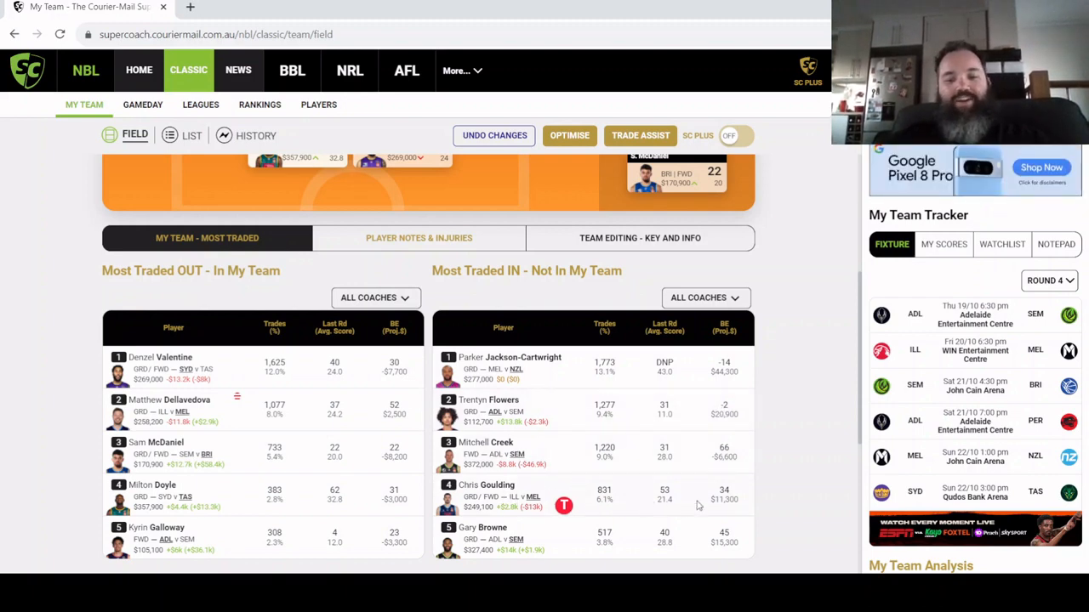
mouse_move(670, 496)
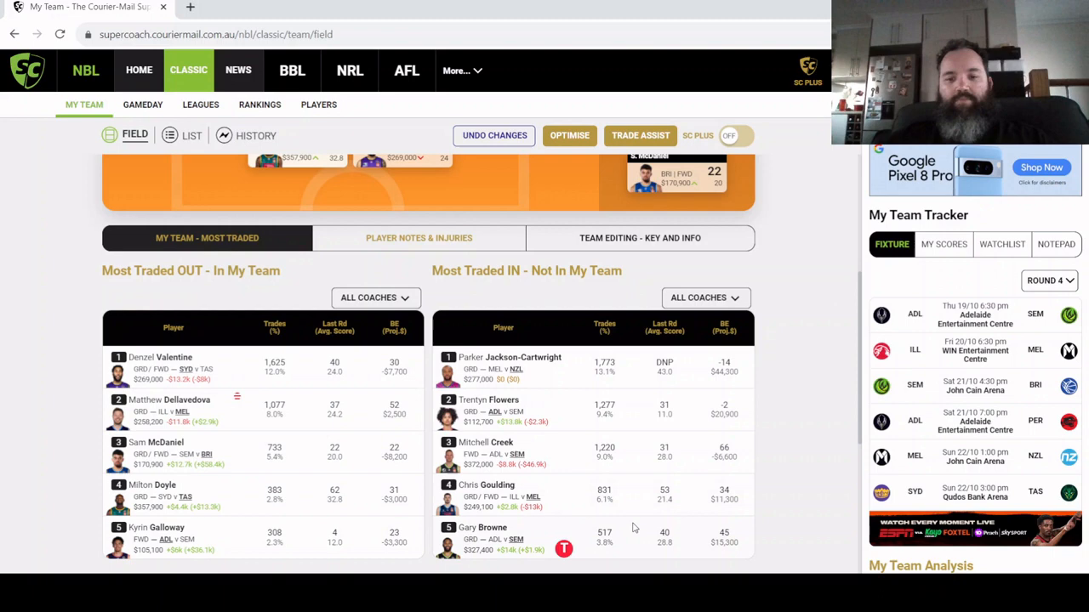
mouse_move(648, 521)
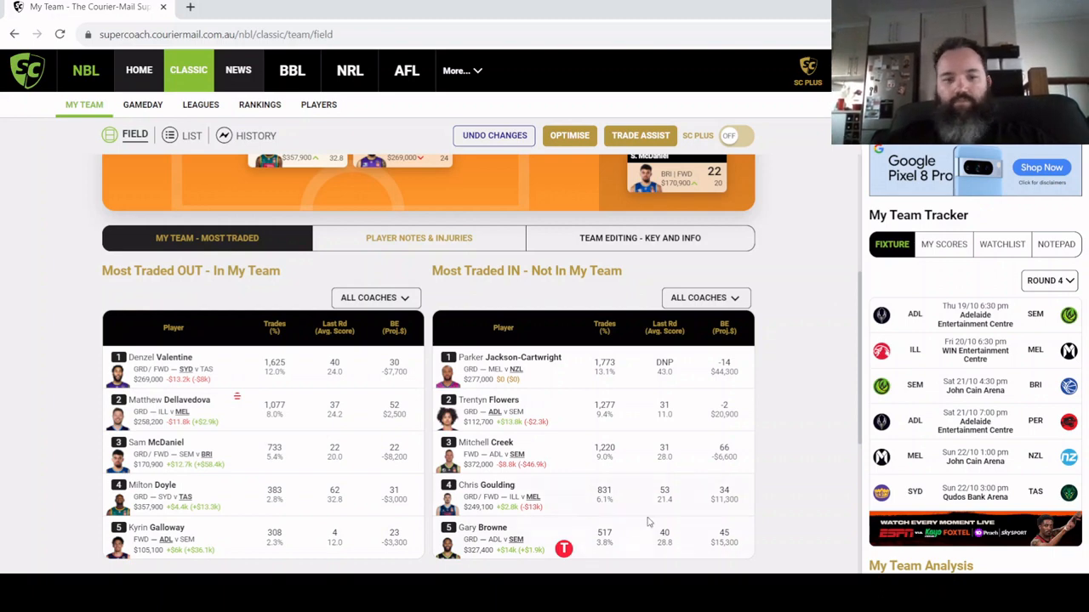
scroll("up", 3)
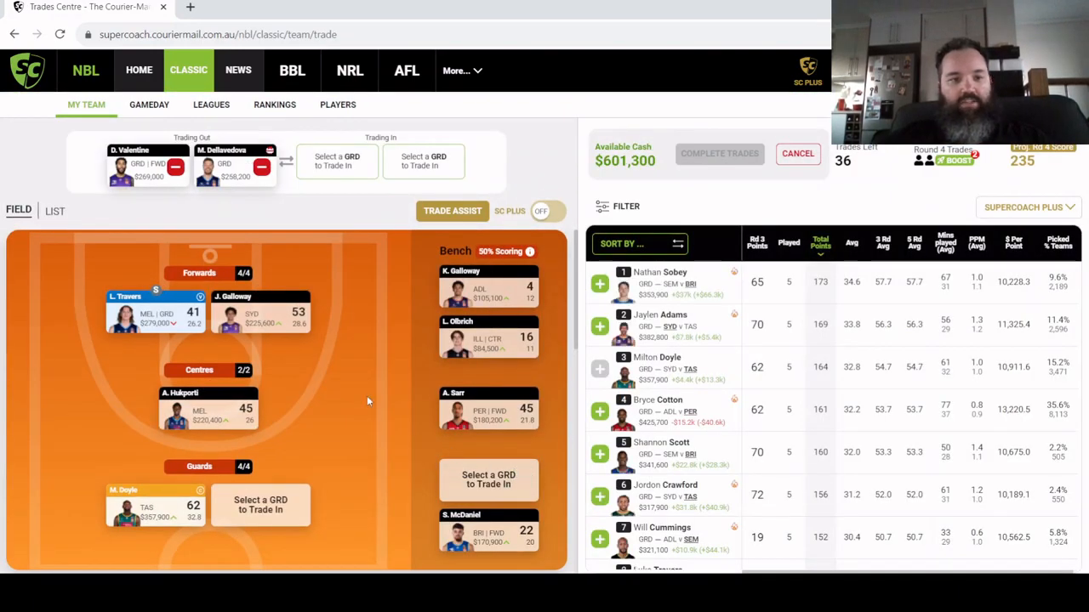
mouse_move(399, 277)
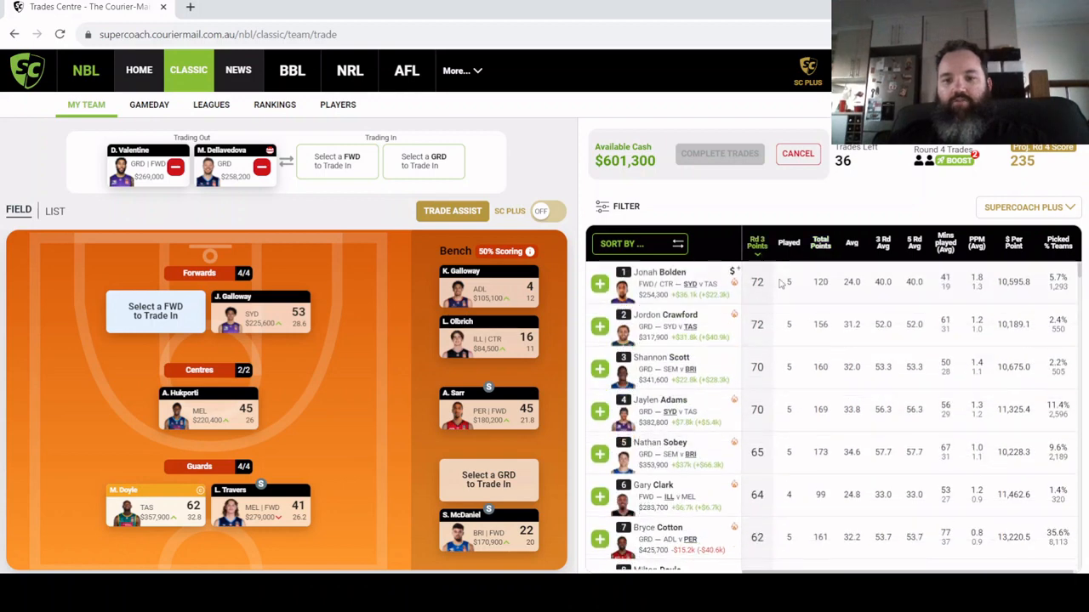
mouse_move(710, 293)
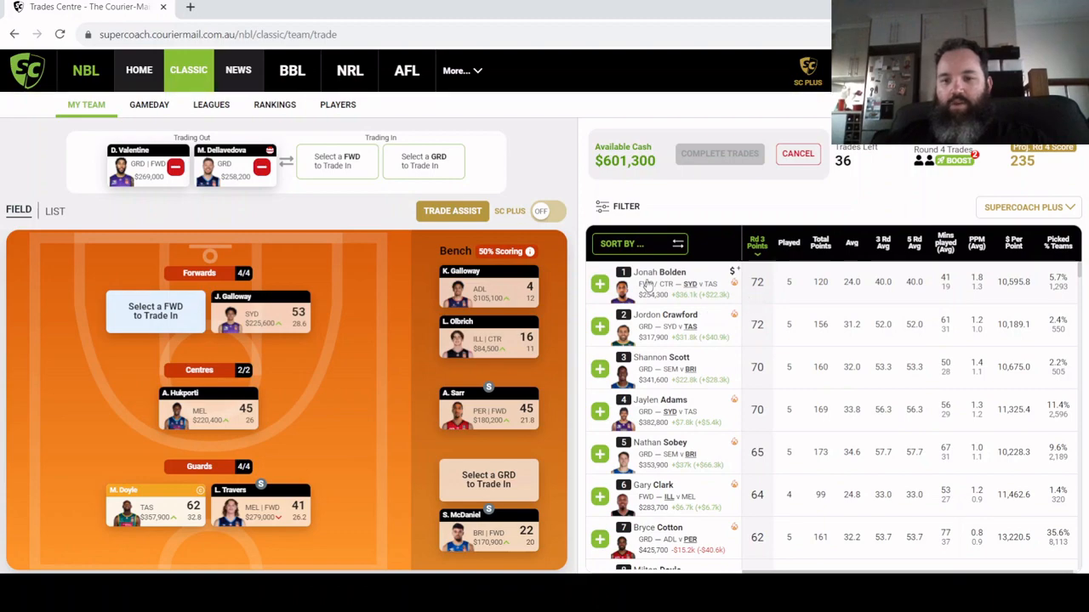
left_click(659, 272)
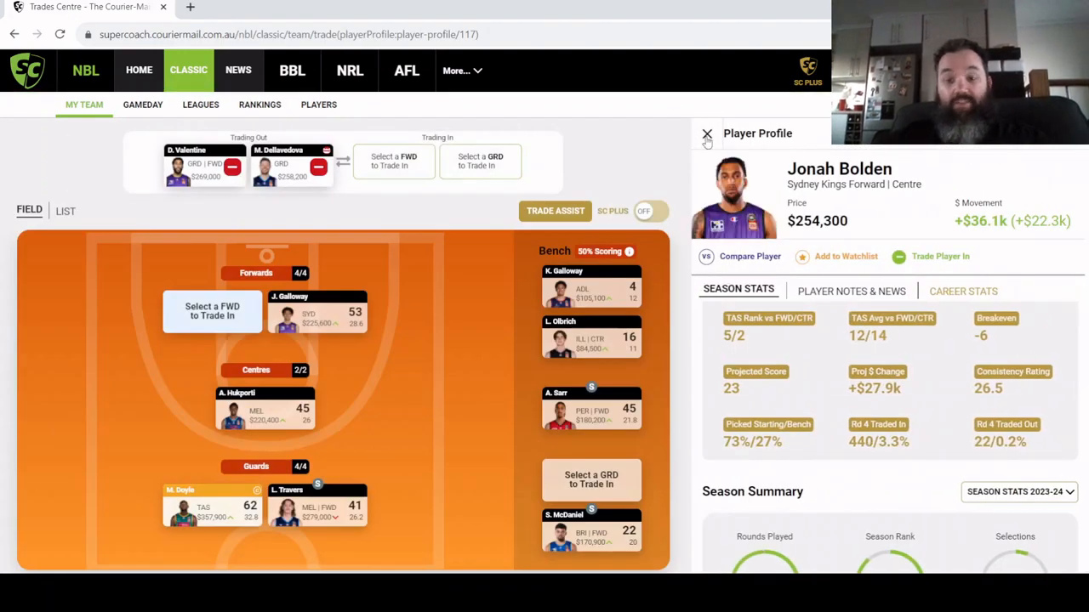
left_click(706, 134)
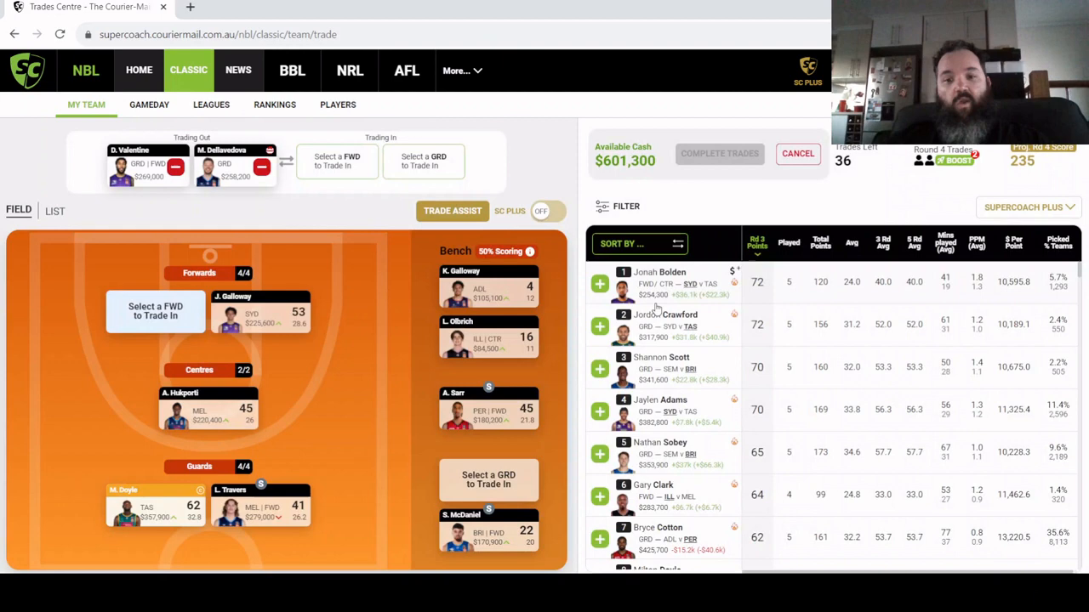
mouse_move(728, 435)
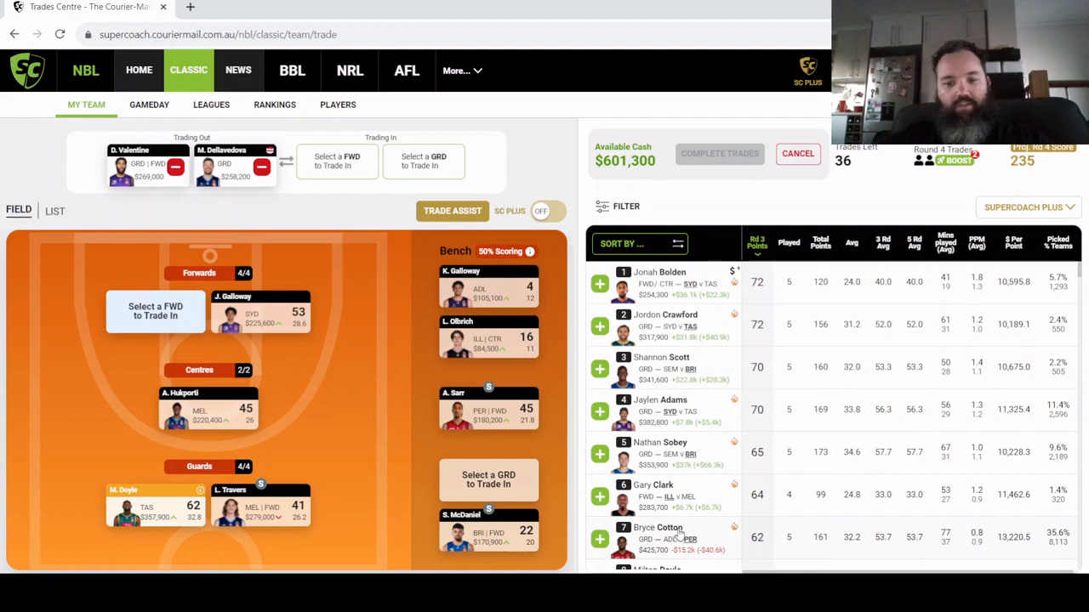
mouse_move(679, 534)
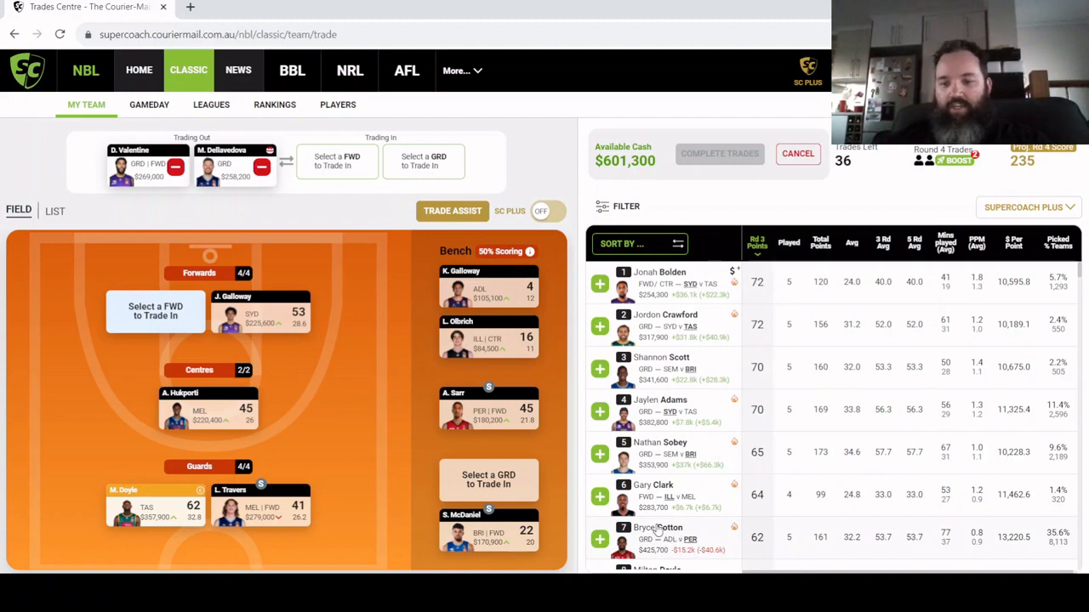
left_click(658, 527)
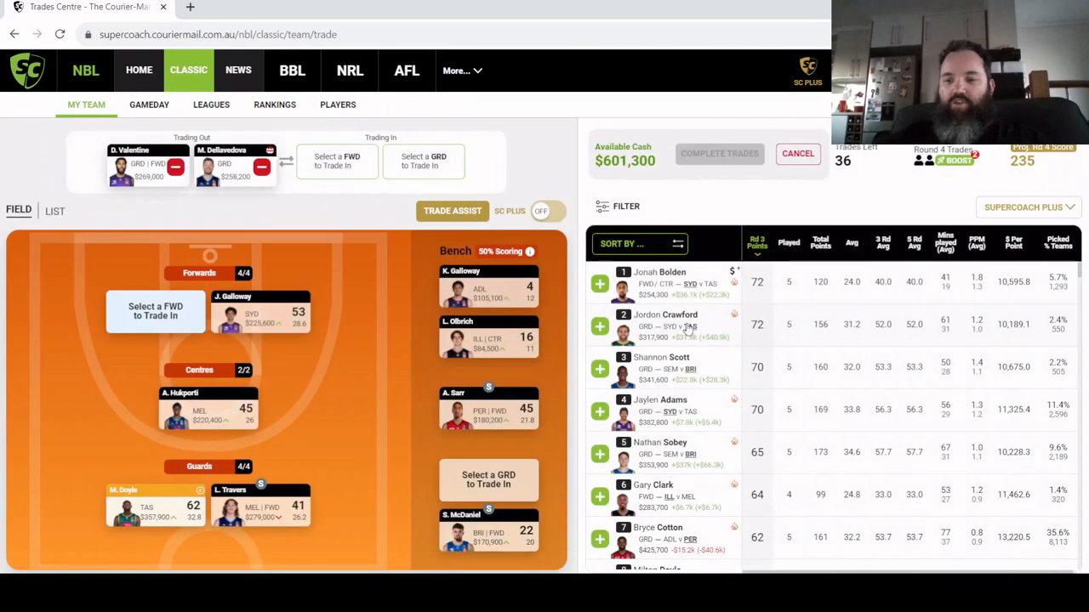
mouse_move(990, 329)
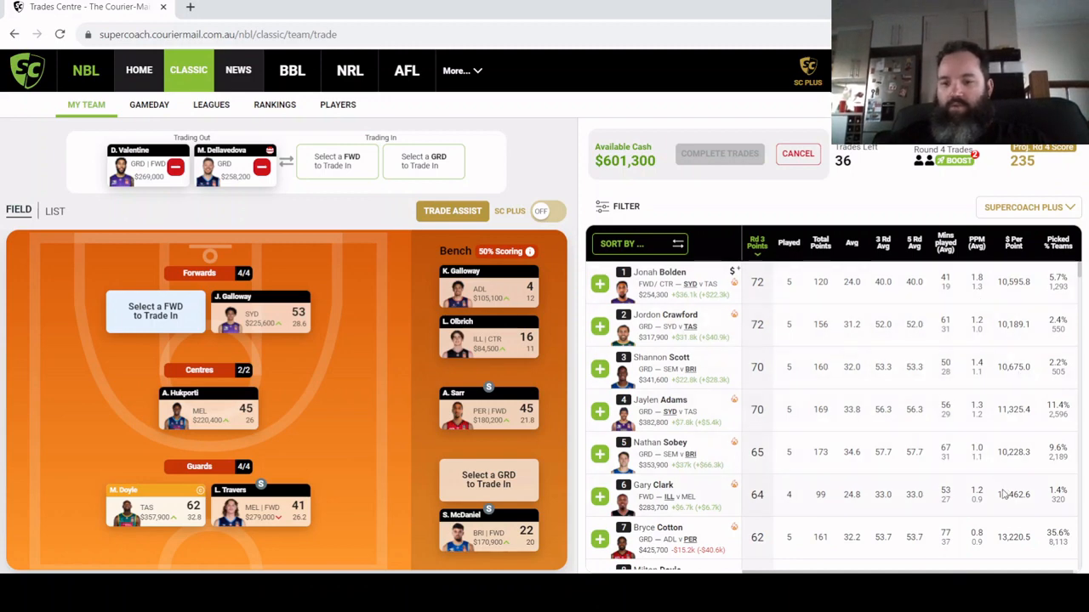
mouse_move(667, 338)
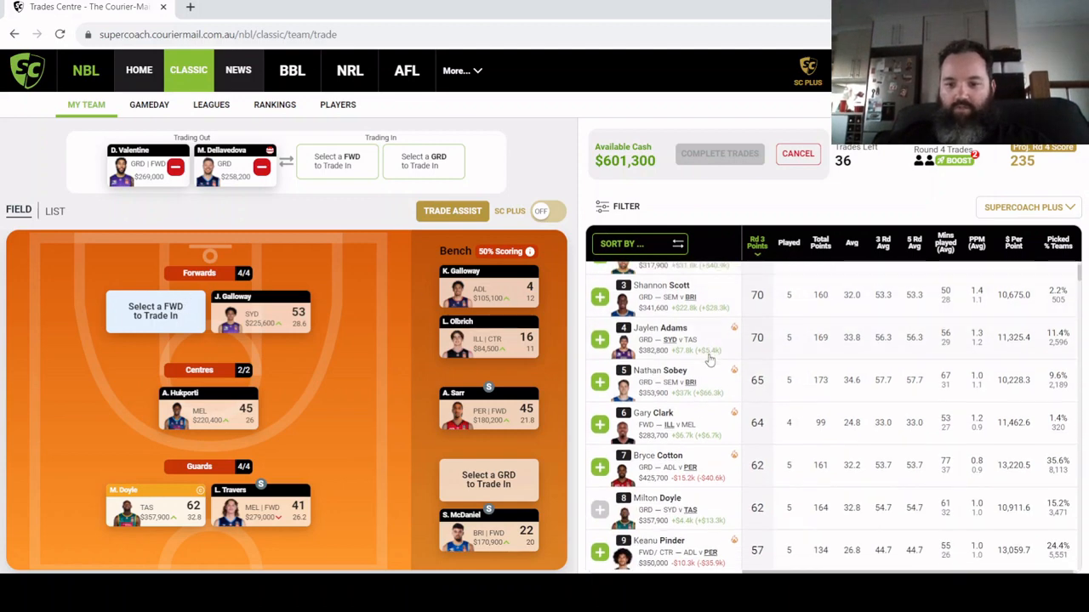
scroll("down", 3)
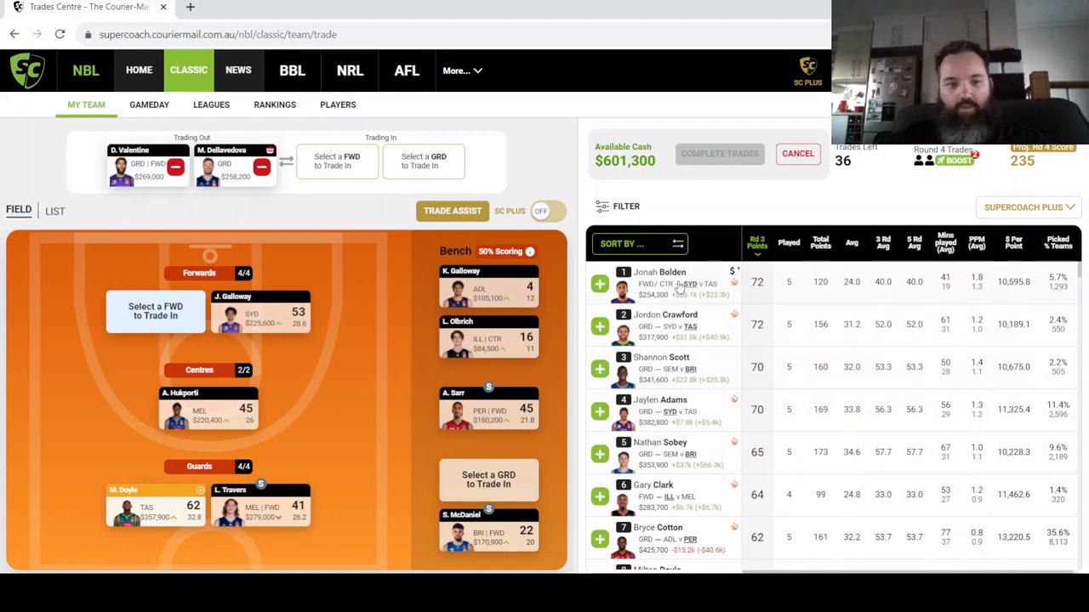
mouse_move(684, 507)
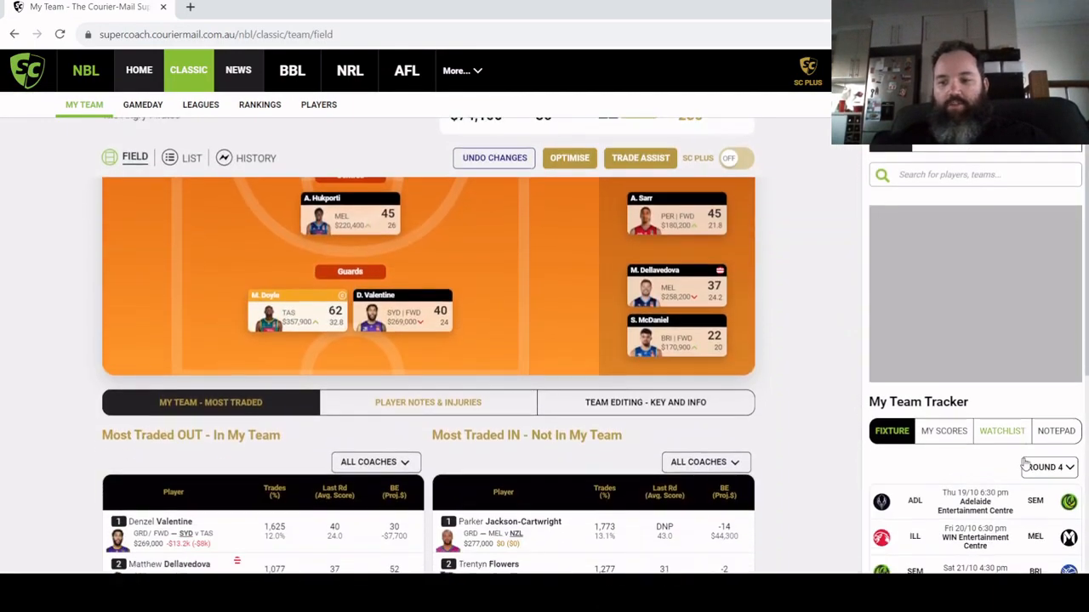
Step: Start a fresh trade sending D. Valentine out from his lineup card
scroll("down", 3)
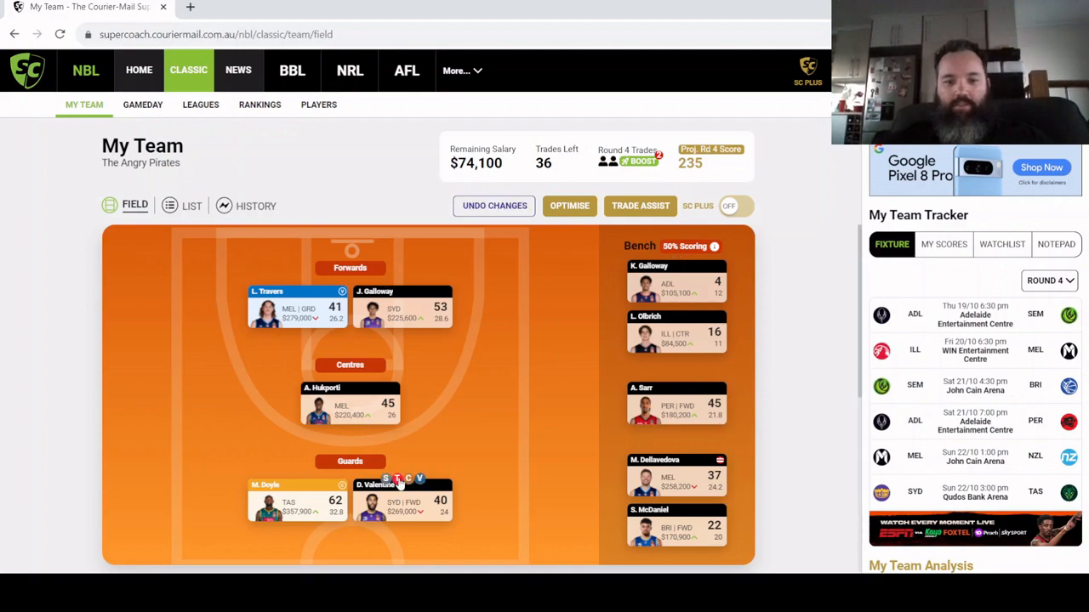
left_click(401, 502)
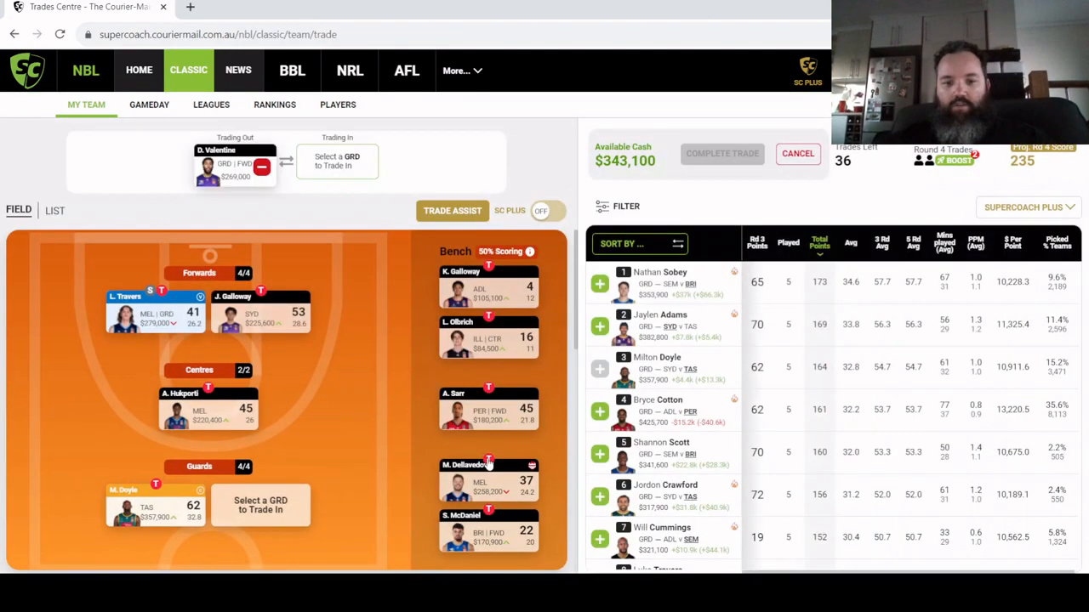
Step: Add M. Dellavedova to trading out and rank players by round 3 points
left_click(488, 465)
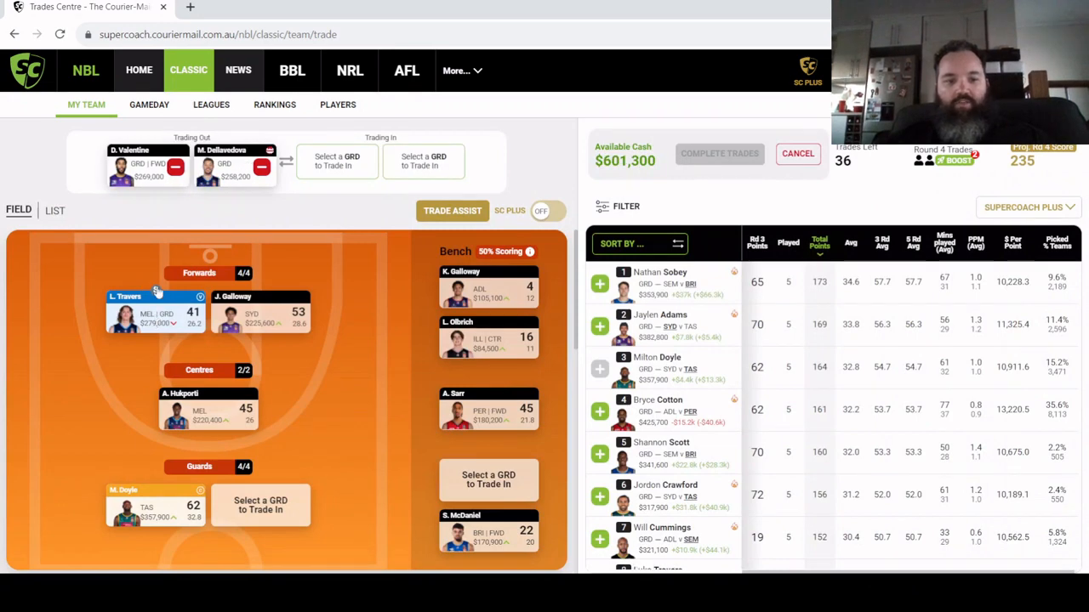
mouse_move(156, 294)
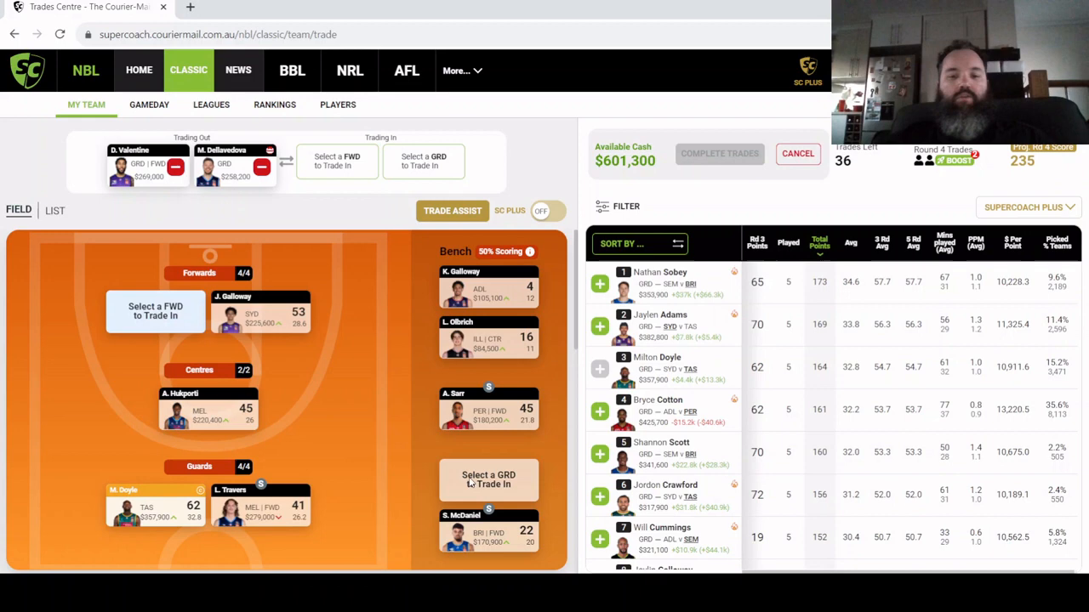
scroll("down", 3)
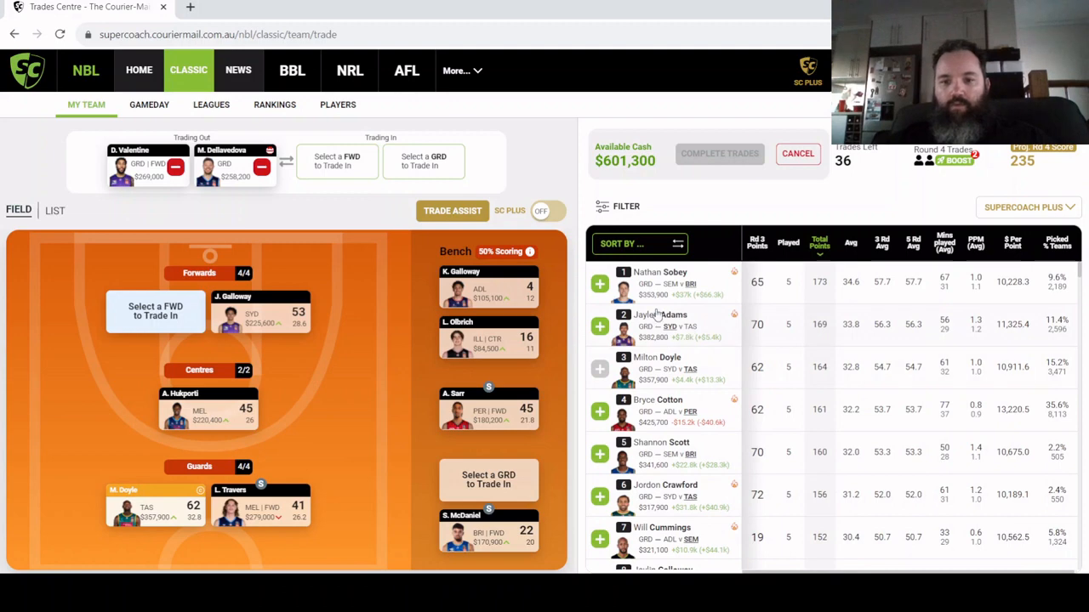
mouse_move(693, 423)
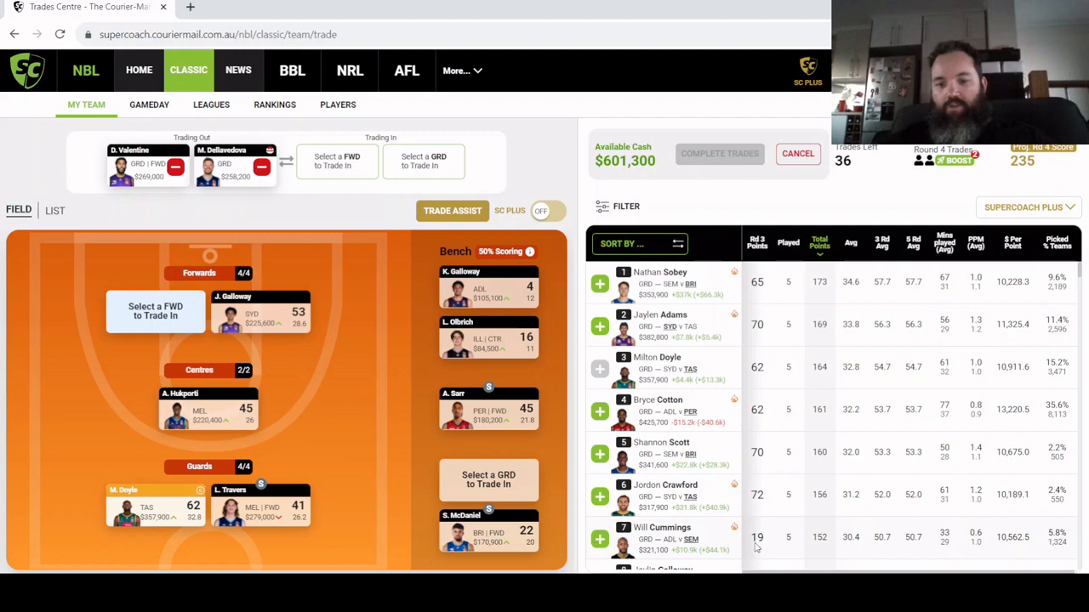
mouse_move(761, 548)
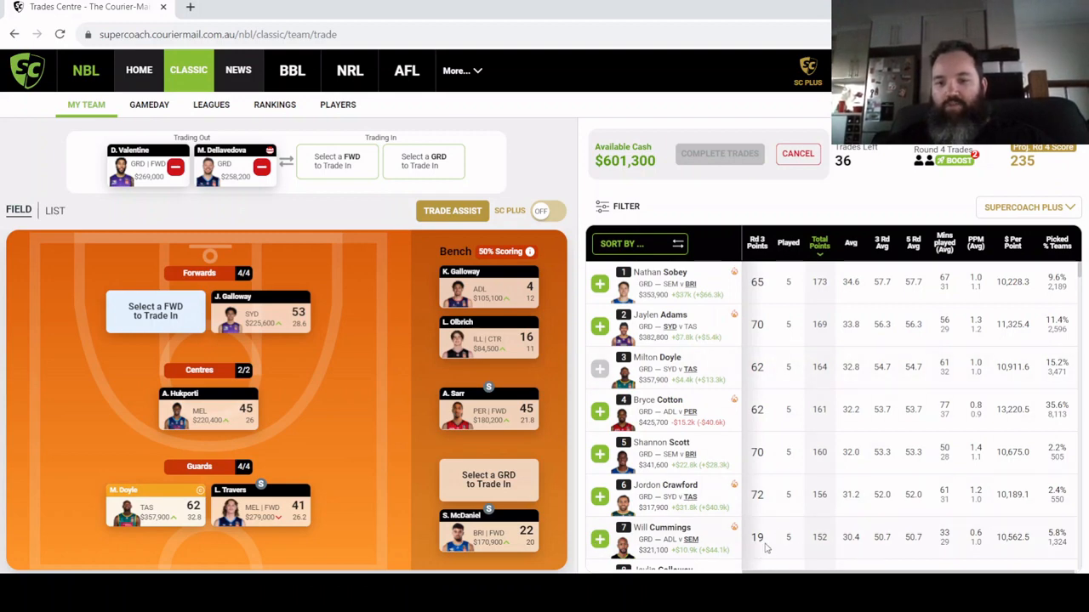
left_click(756, 244)
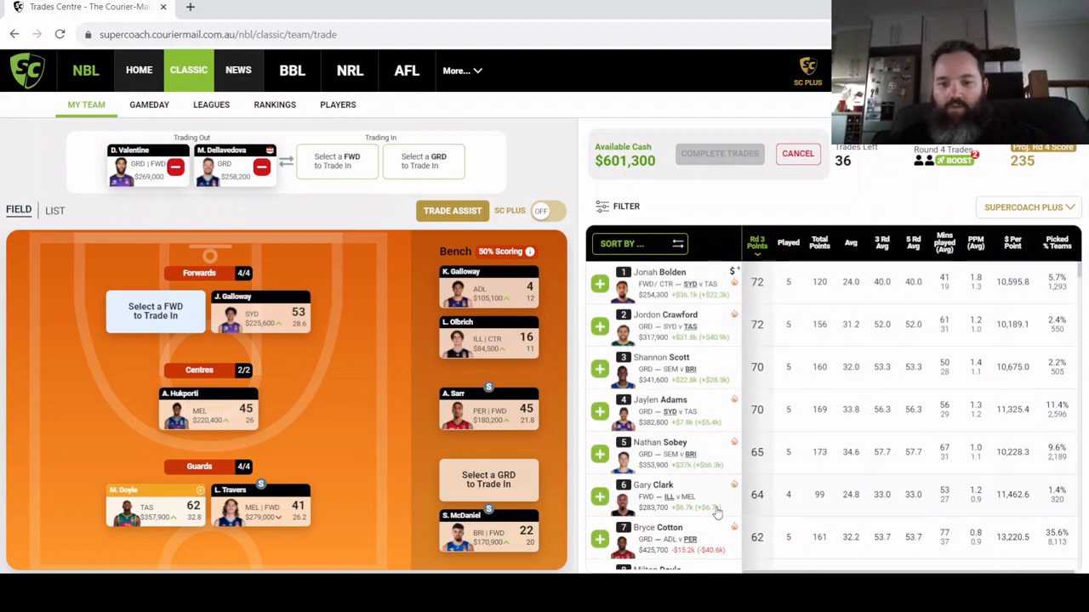
Step: Switch to break-even figures and line up Jackson-Cartwright and Bolden as incoming
scroll("down", 3)
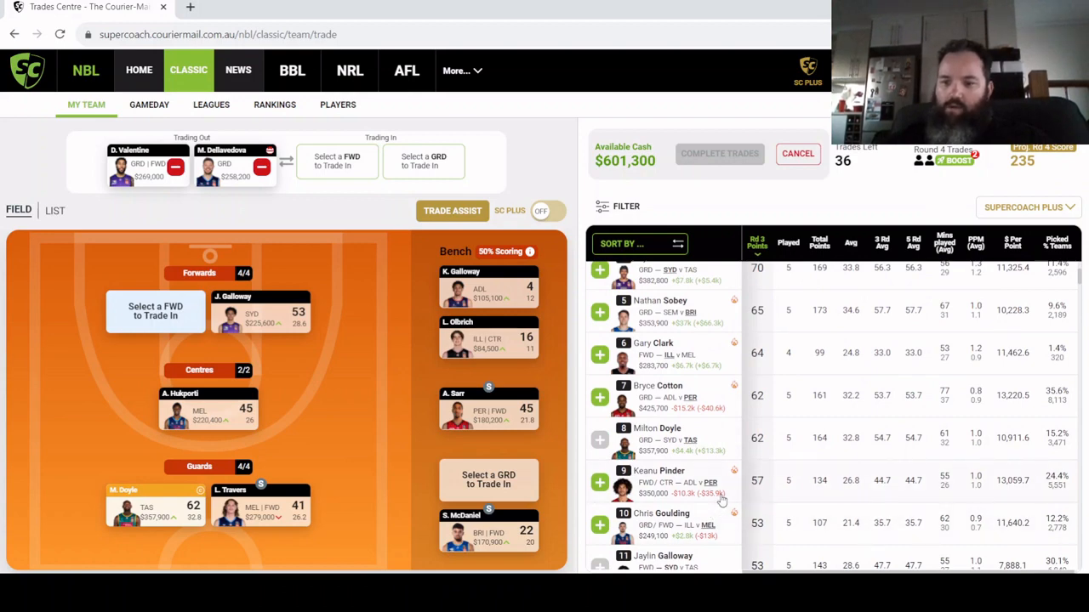
scroll("down", 3)
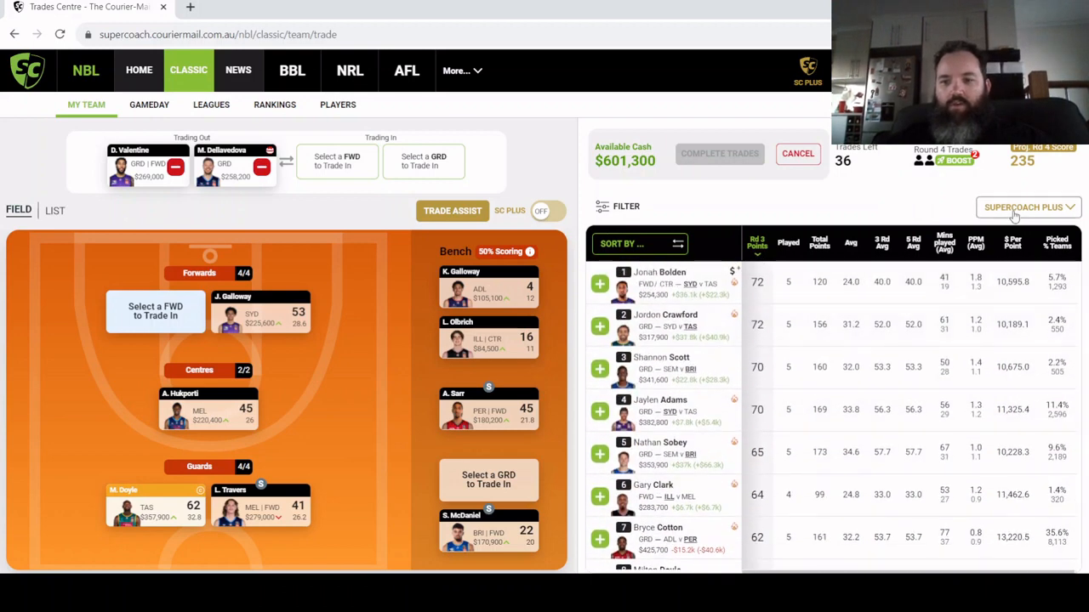
left_click(1027, 207)
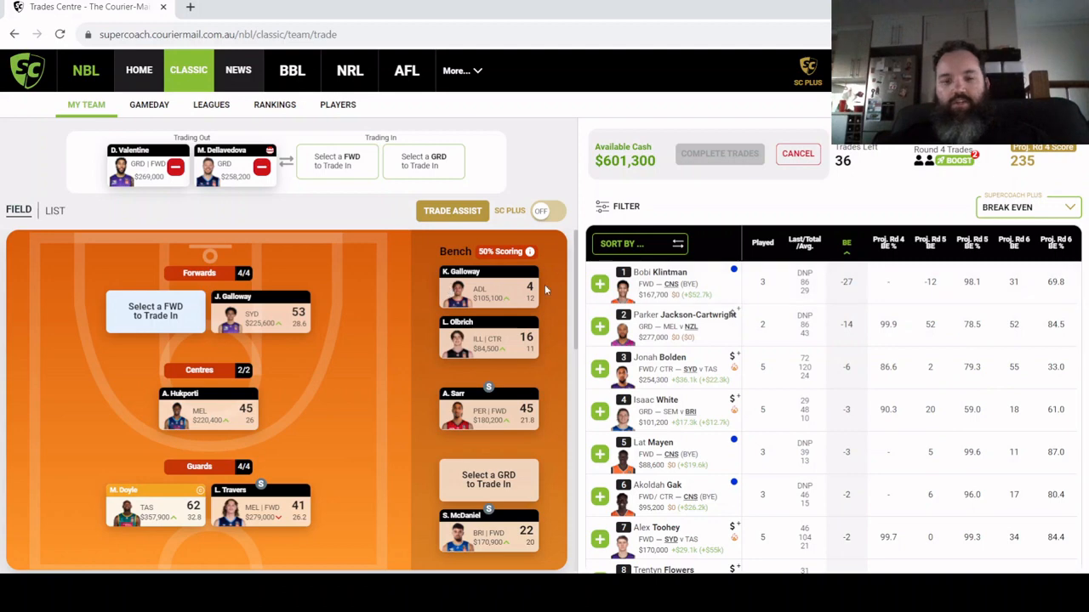
mouse_move(854, 294)
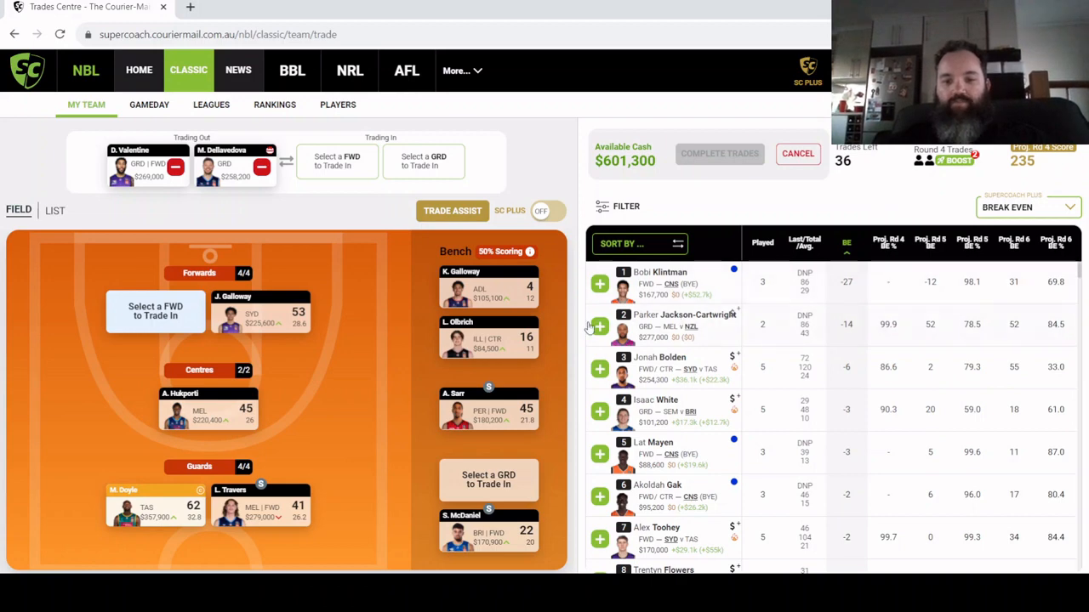
left_click(600, 327)
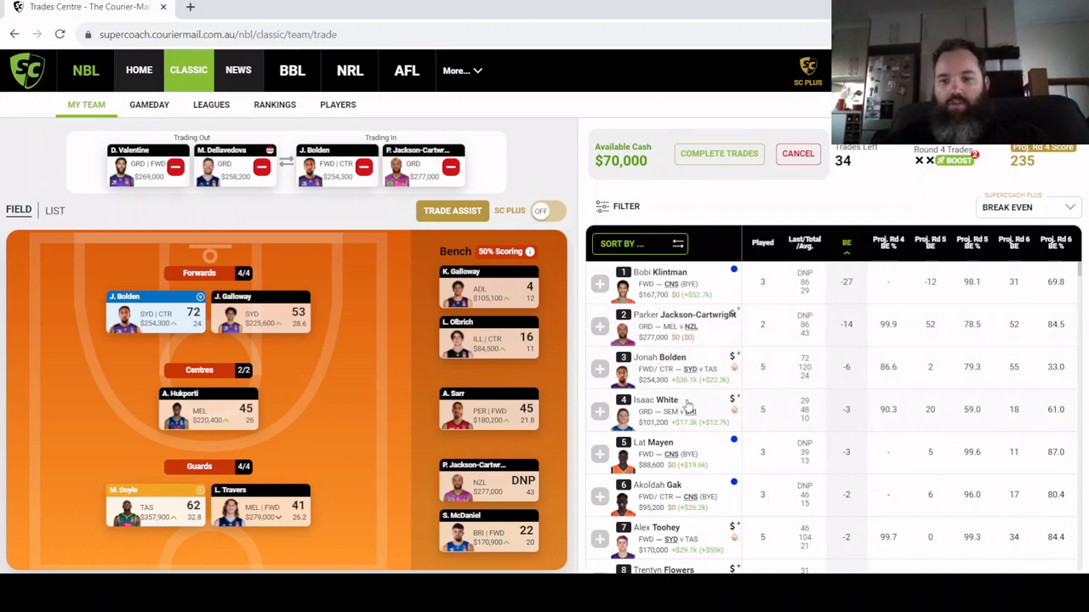
scroll("down", 3)
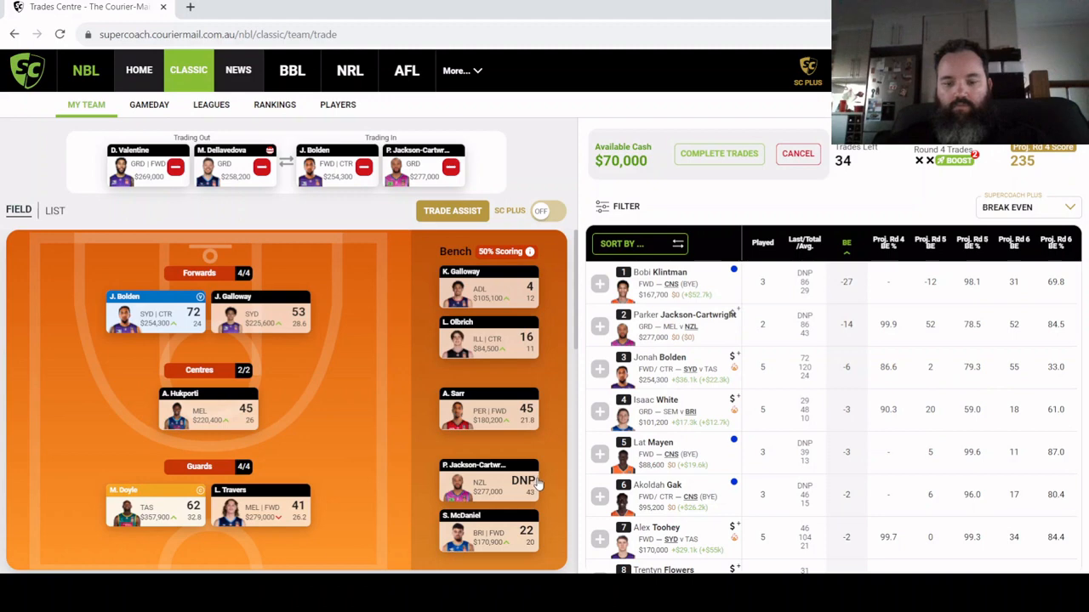
mouse_move(417, 325)
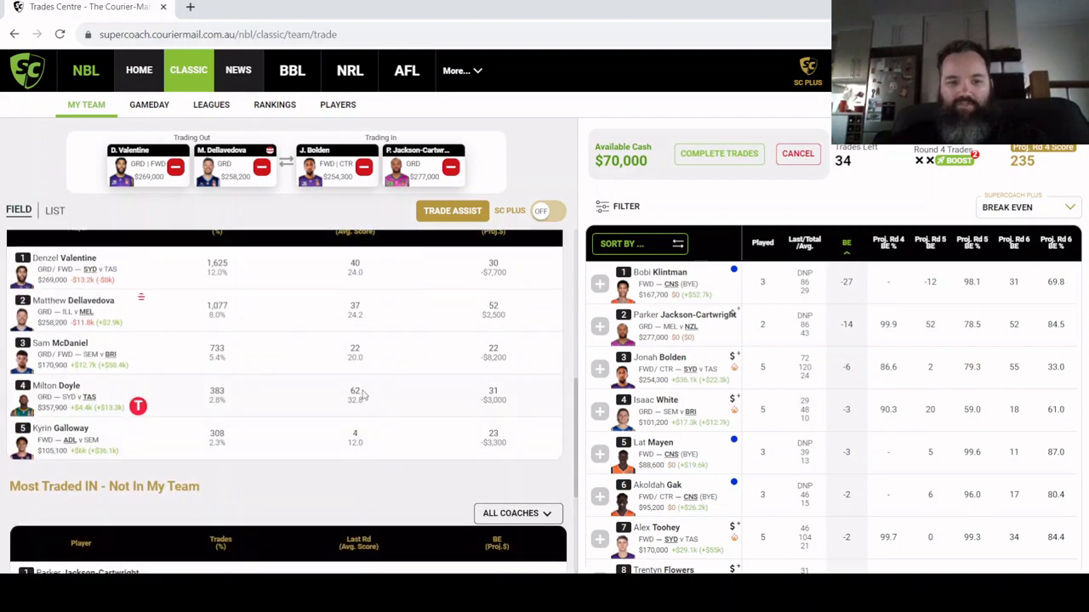
scroll("down", 3)
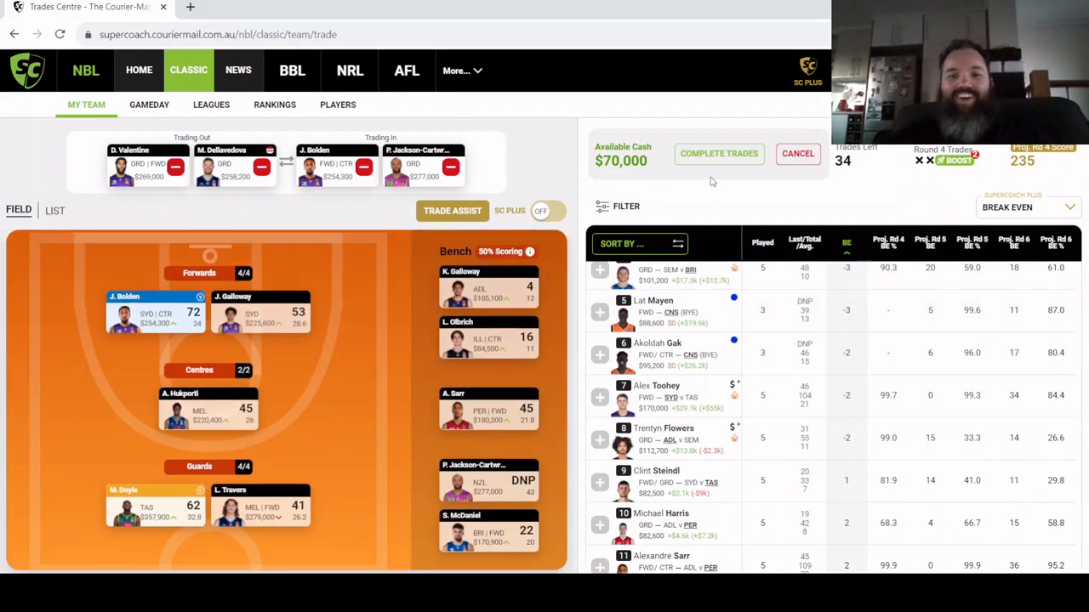
Step: Confirm both trades and scroll the squad to check Bolden and Jackson-Cartwright
left_click(719, 153)
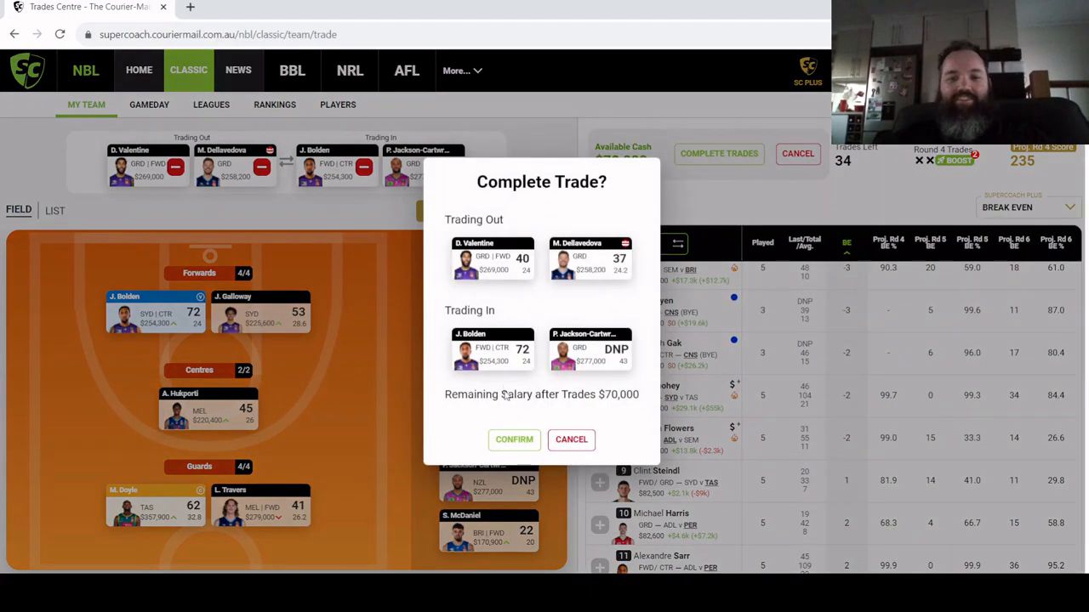
left_click(514, 440)
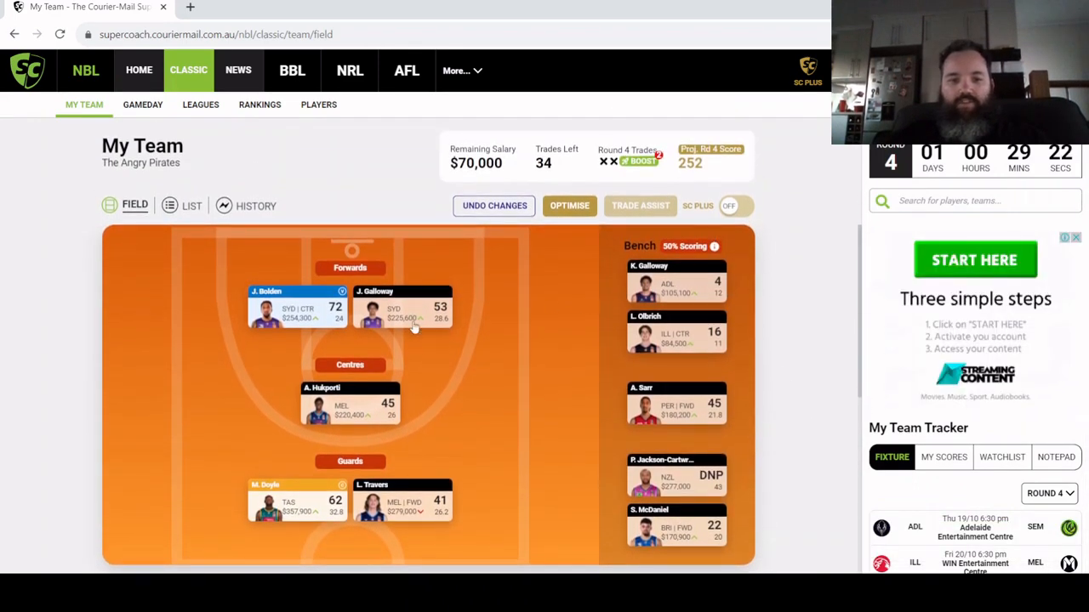
mouse_move(712, 362)
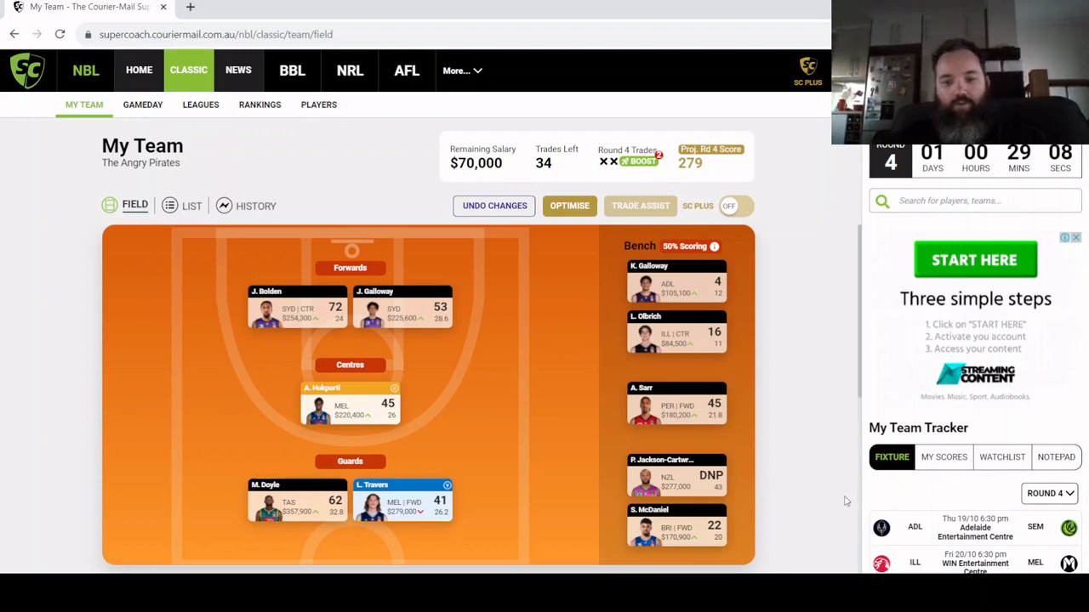
mouse_move(490, 400)
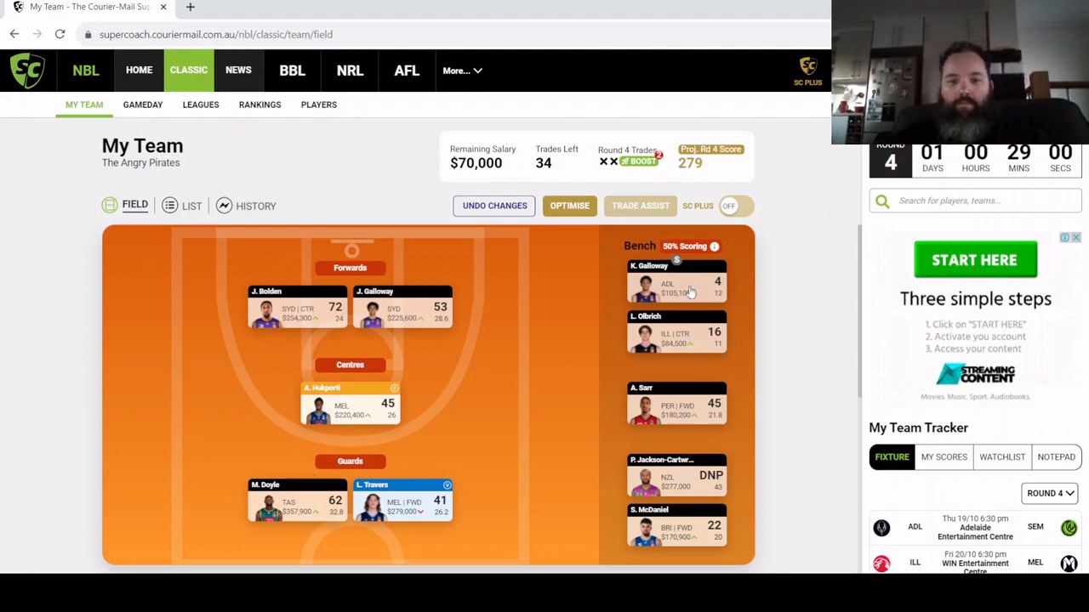
mouse_move(489, 337)
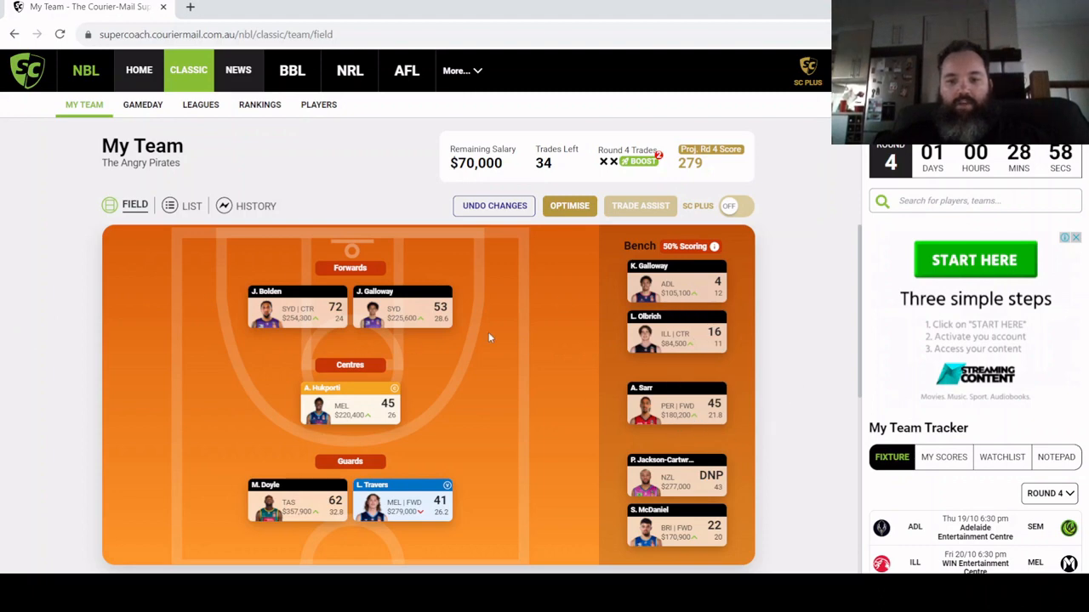
mouse_move(240, 230)
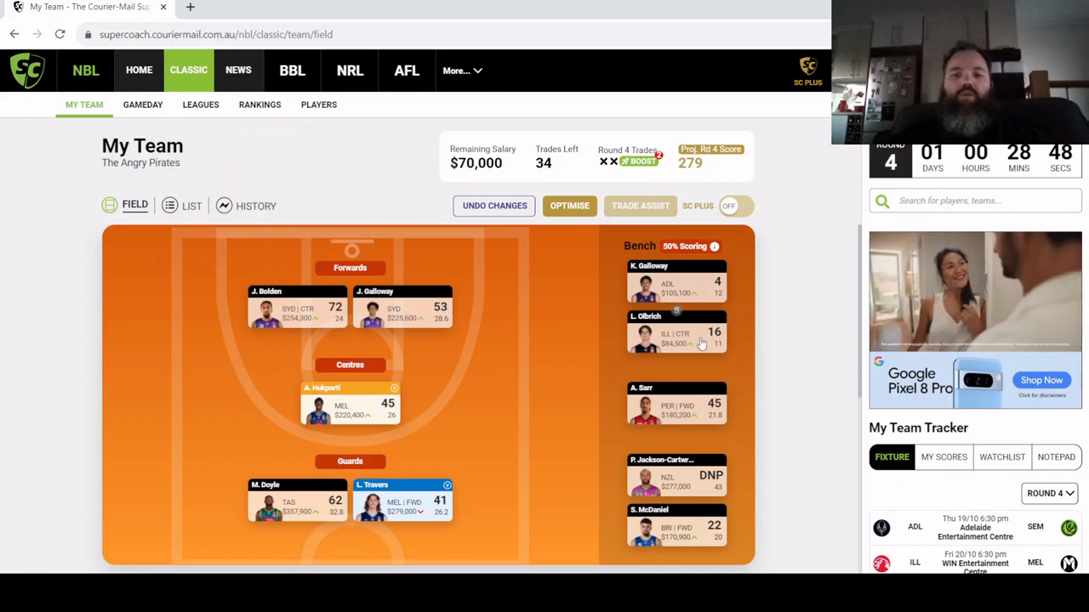
scroll("down", 3)
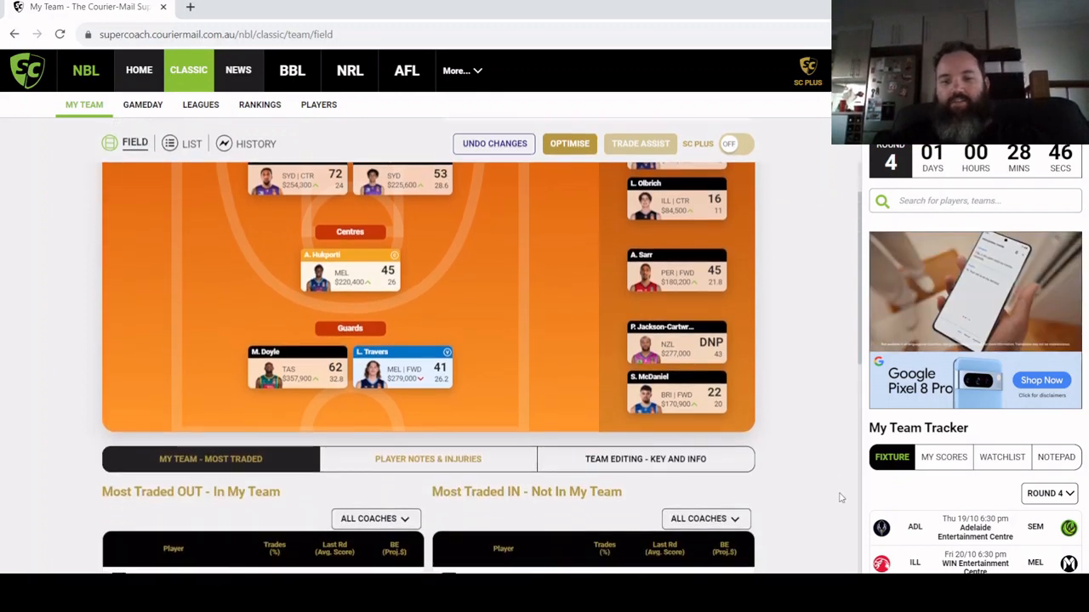
scroll("up", 3)
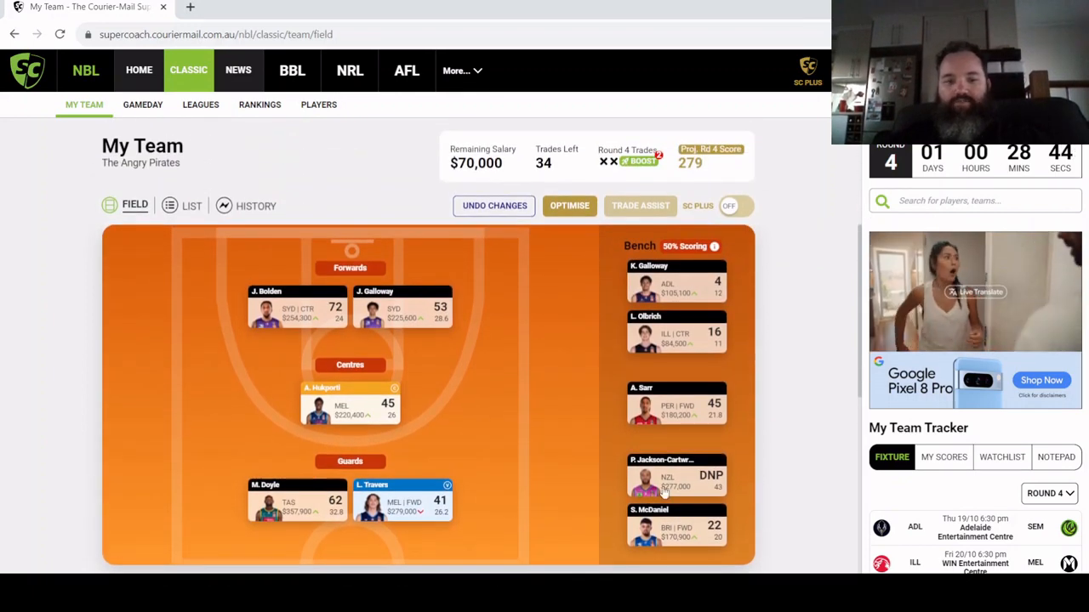
scroll("down", 3)
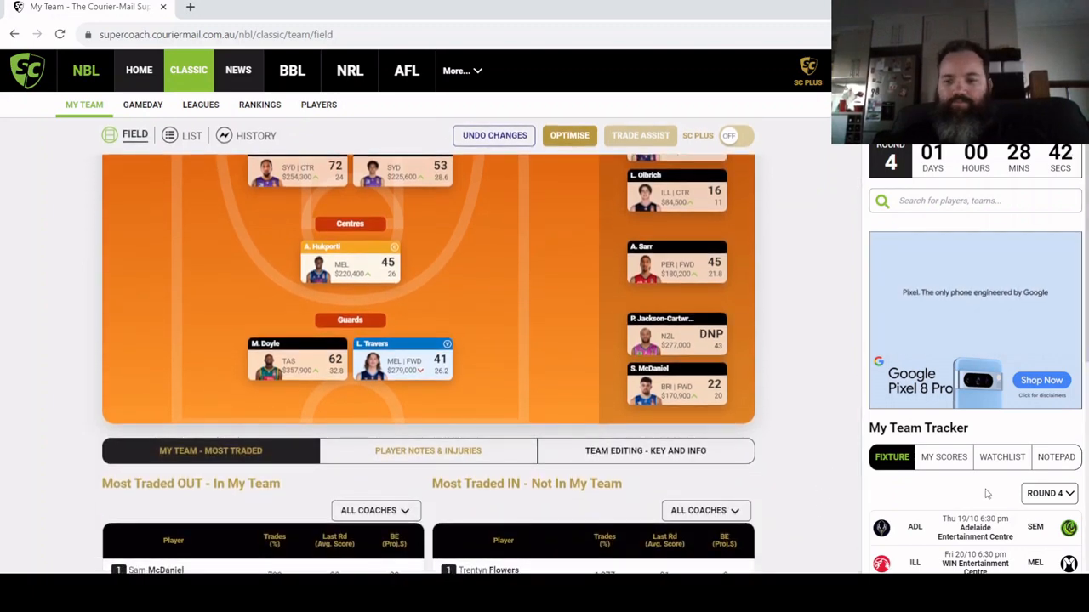
scroll("down", 3)
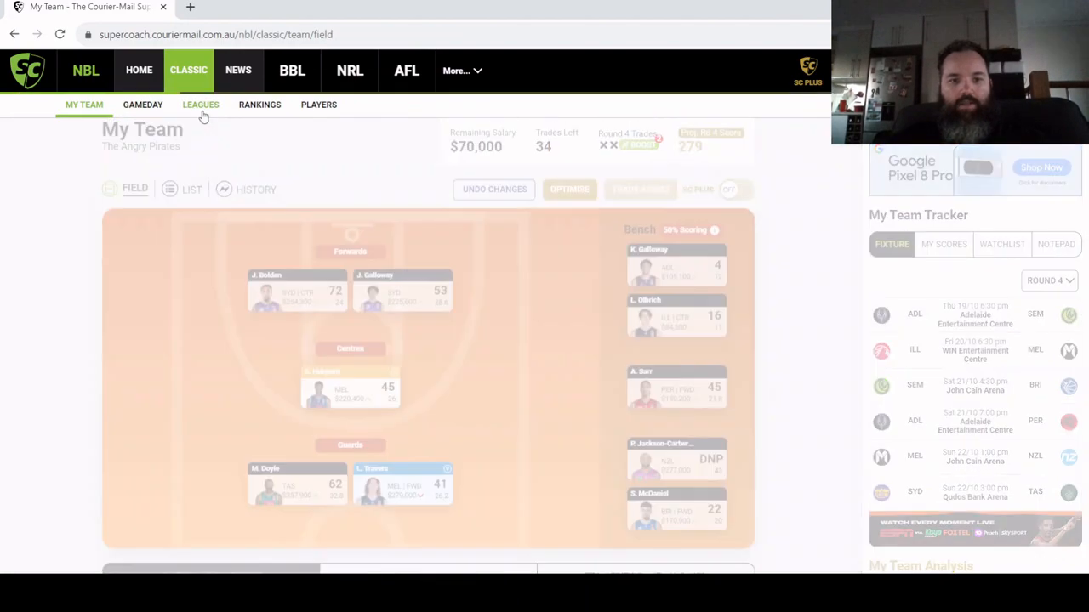
Step: Open the head-to-head league Gameday page and show Round 3 results
left_click(201, 104)
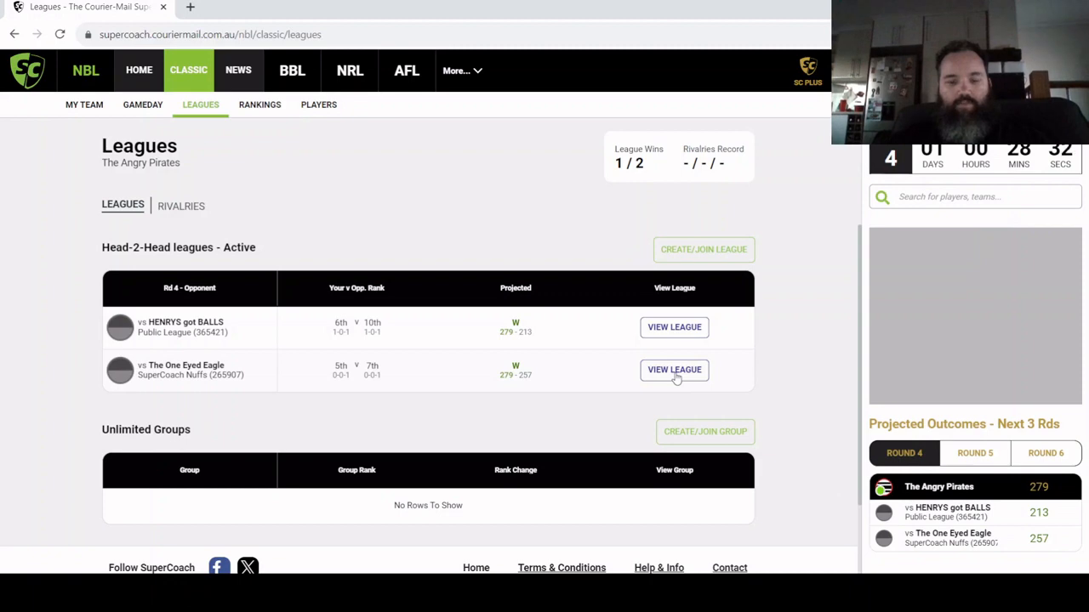
left_click(675, 370)
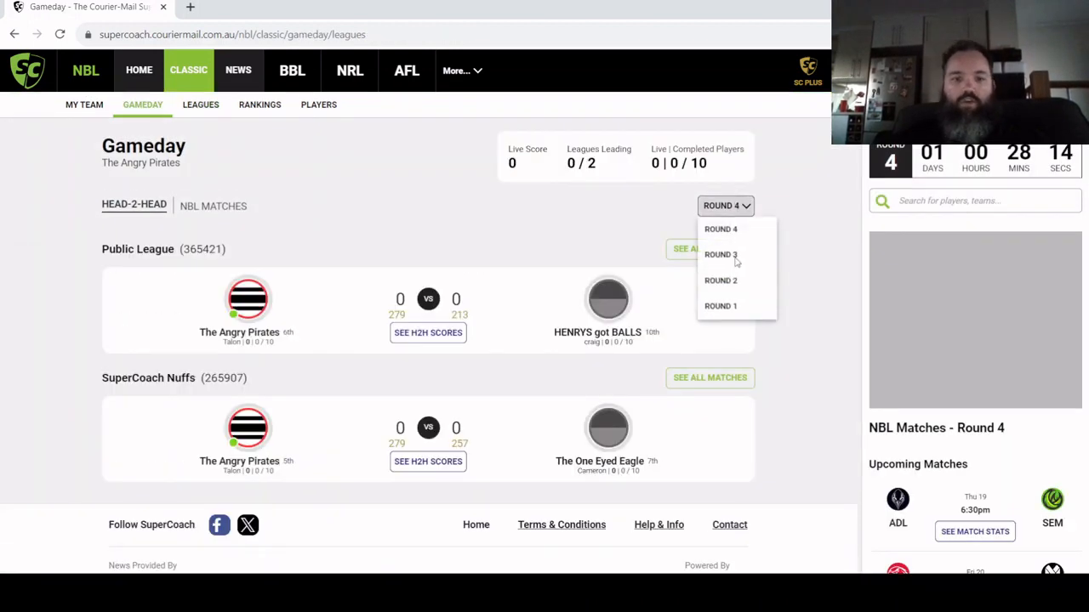
left_click(721, 255)
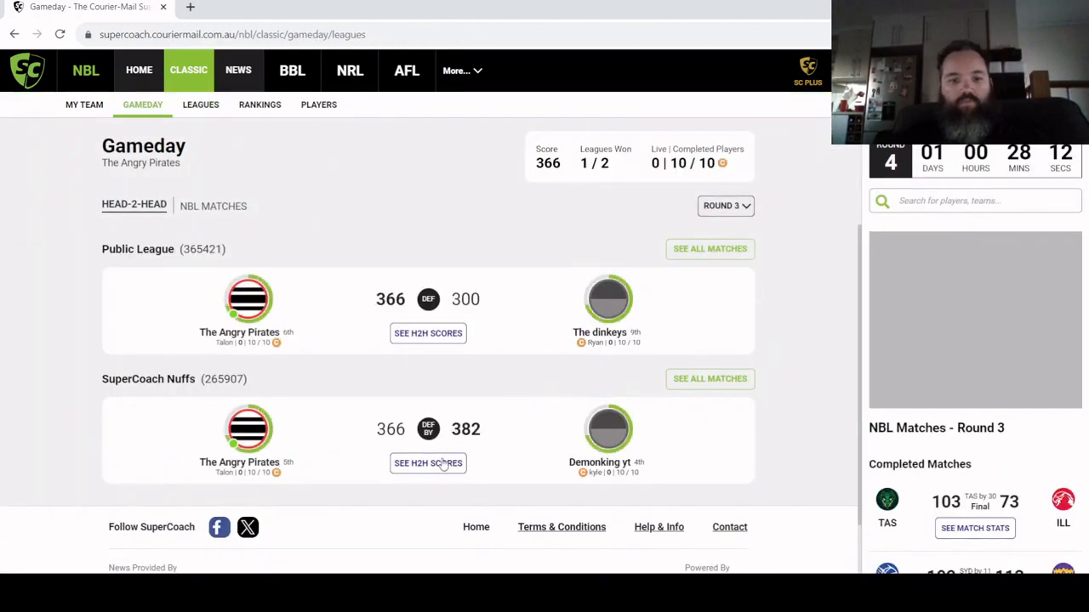
Step: Open player-by-player H2H scores, close Jaylen Adams' profile, and browse the round 3 matchups
left_click(428, 462)
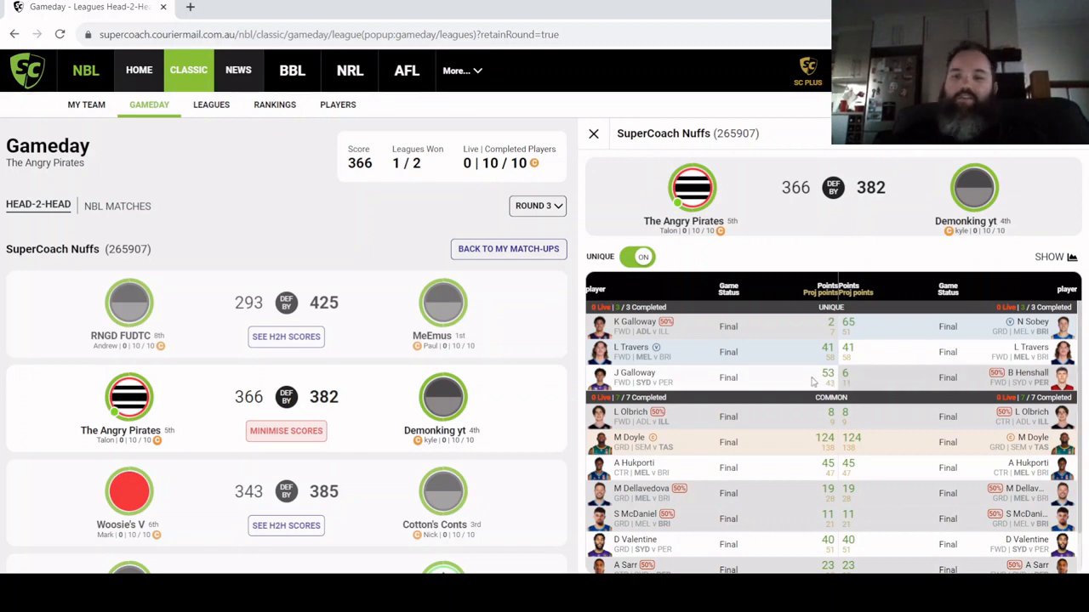
scroll("down", 3)
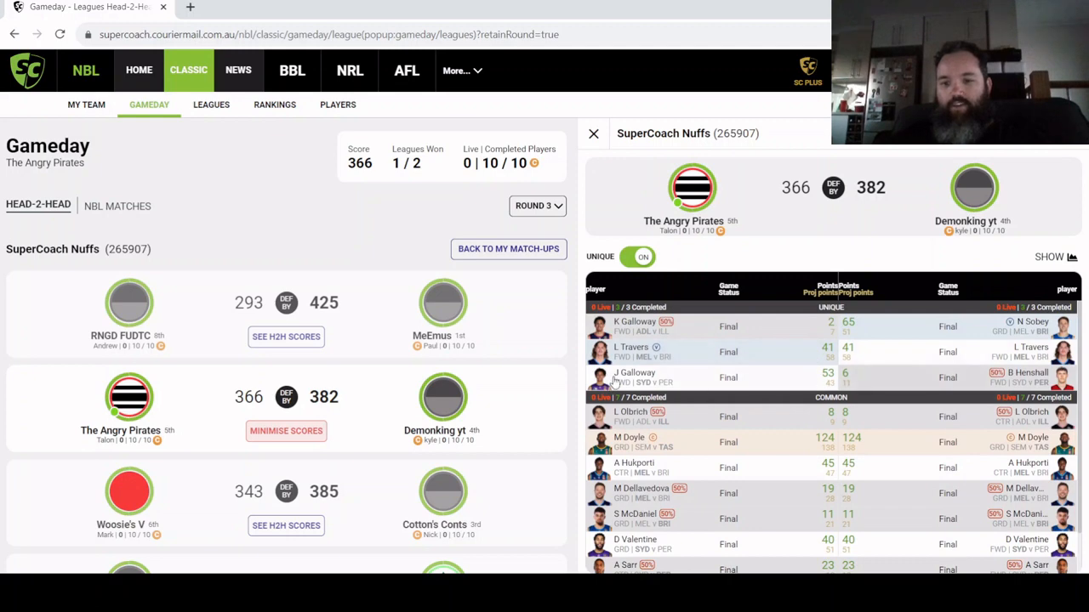
scroll("down", 3)
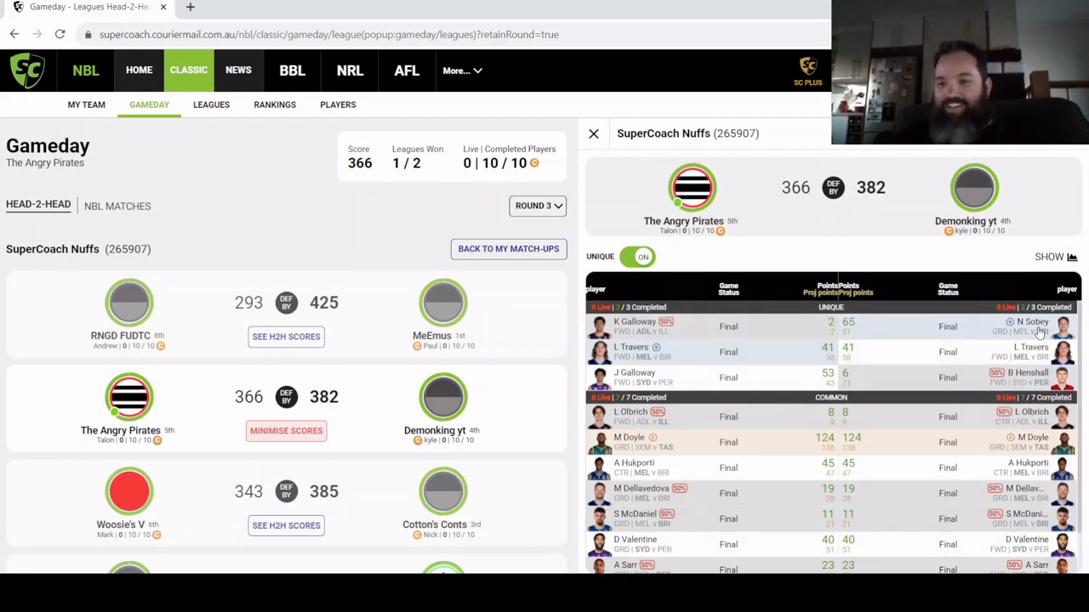
mouse_move(855, 321)
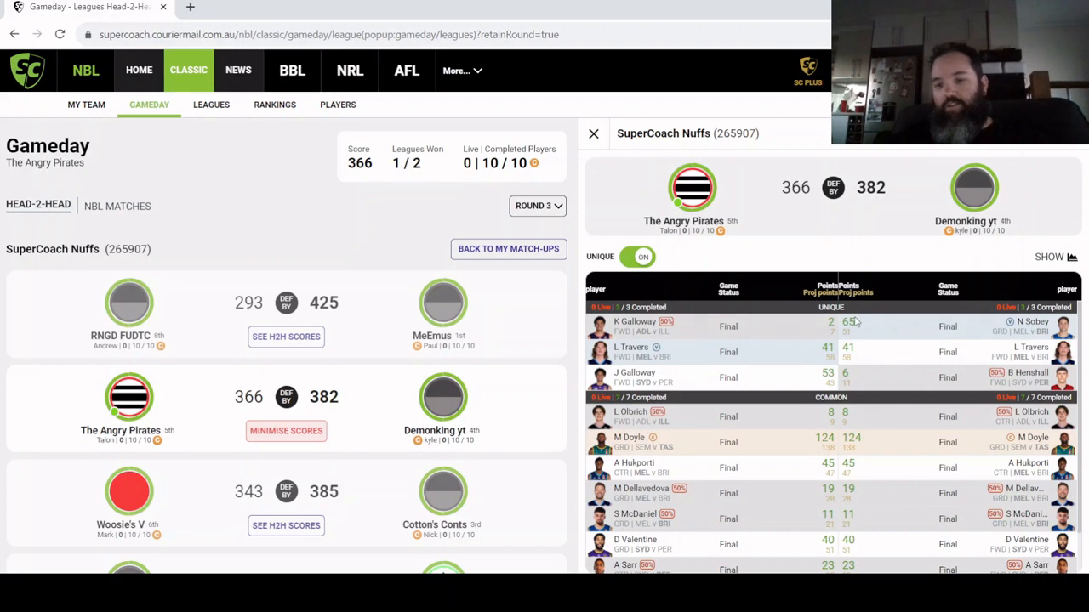
mouse_move(1055, 344)
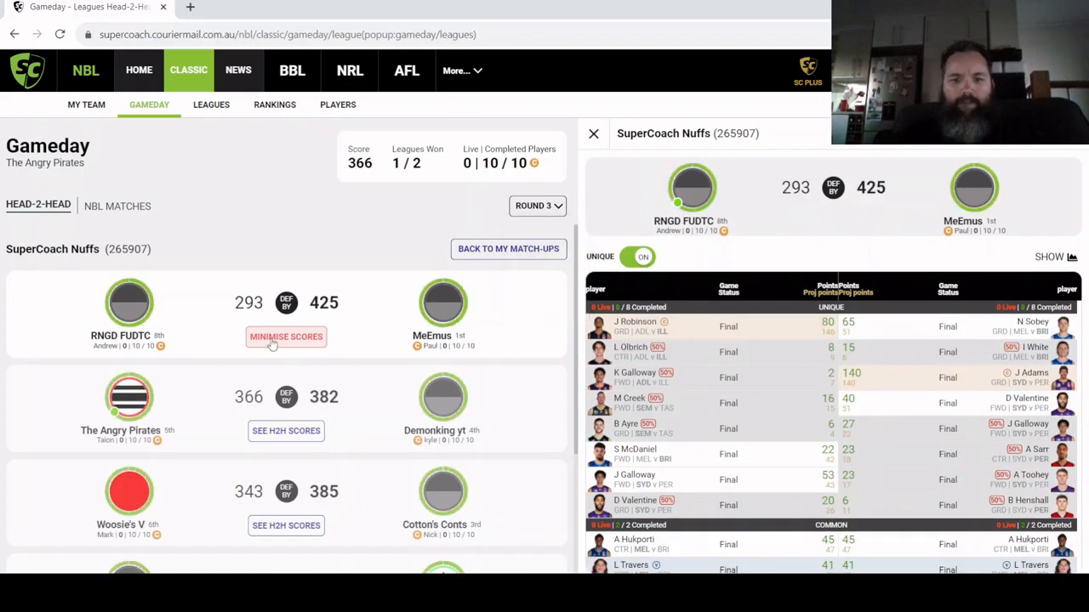
mouse_move(746, 233)
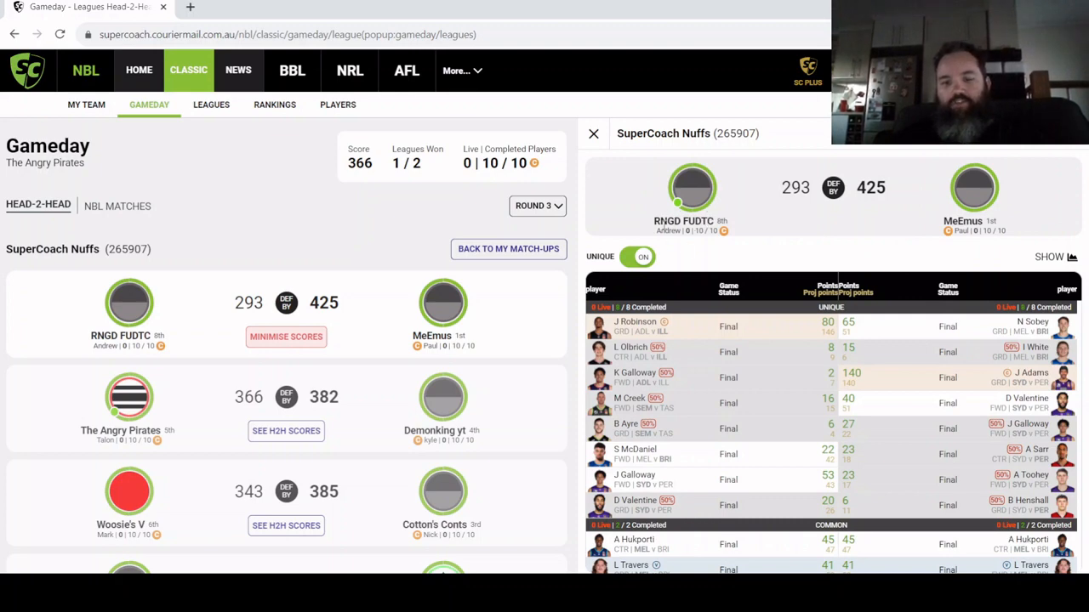
mouse_move(935, 365)
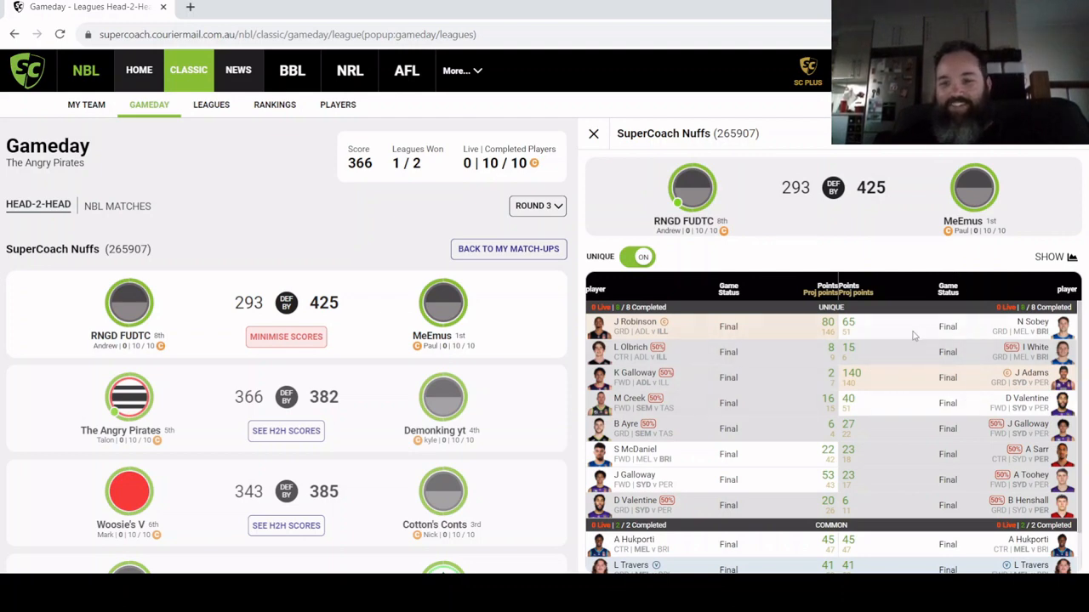
mouse_move(1046, 385)
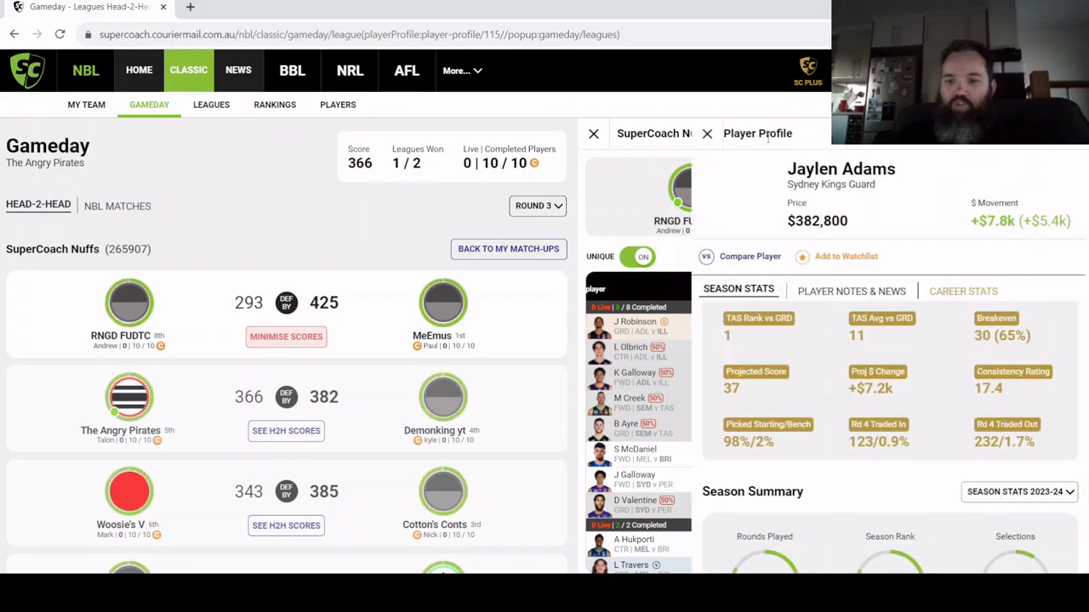
left_click(707, 133)
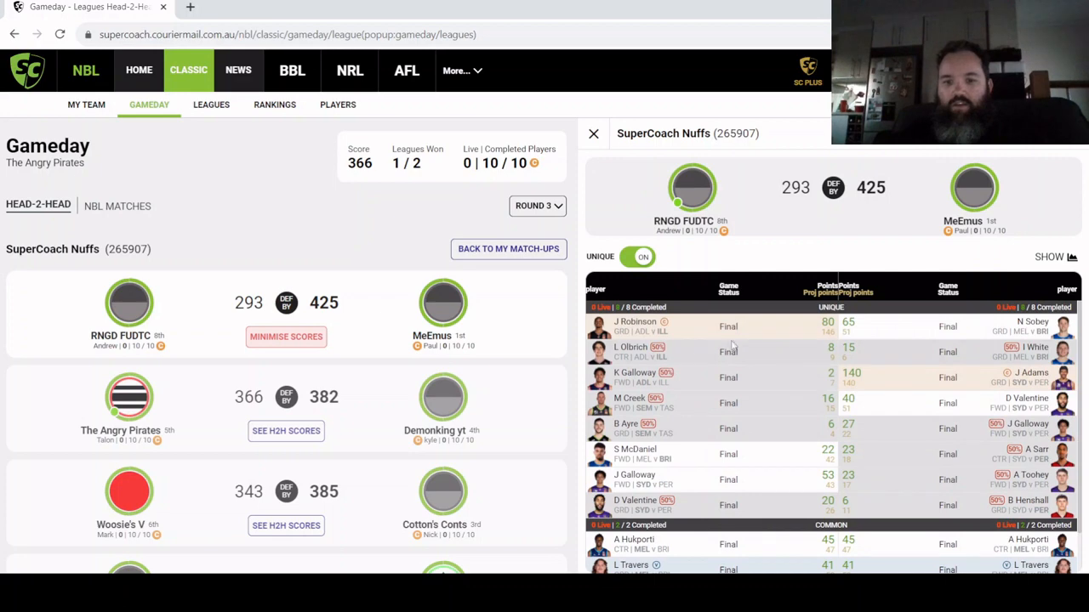
mouse_move(652, 330)
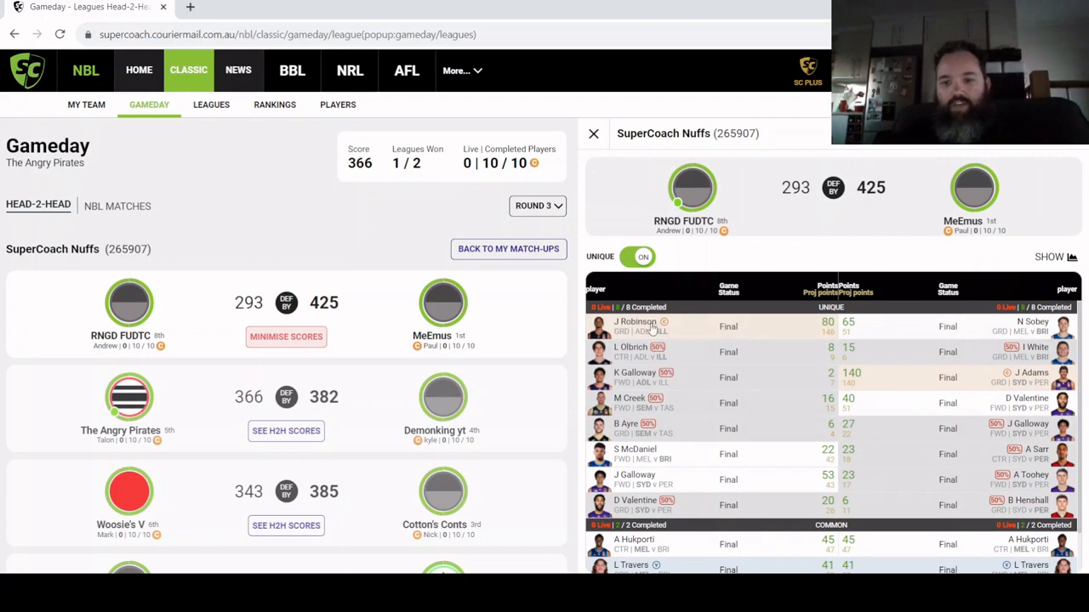
mouse_move(389, 380)
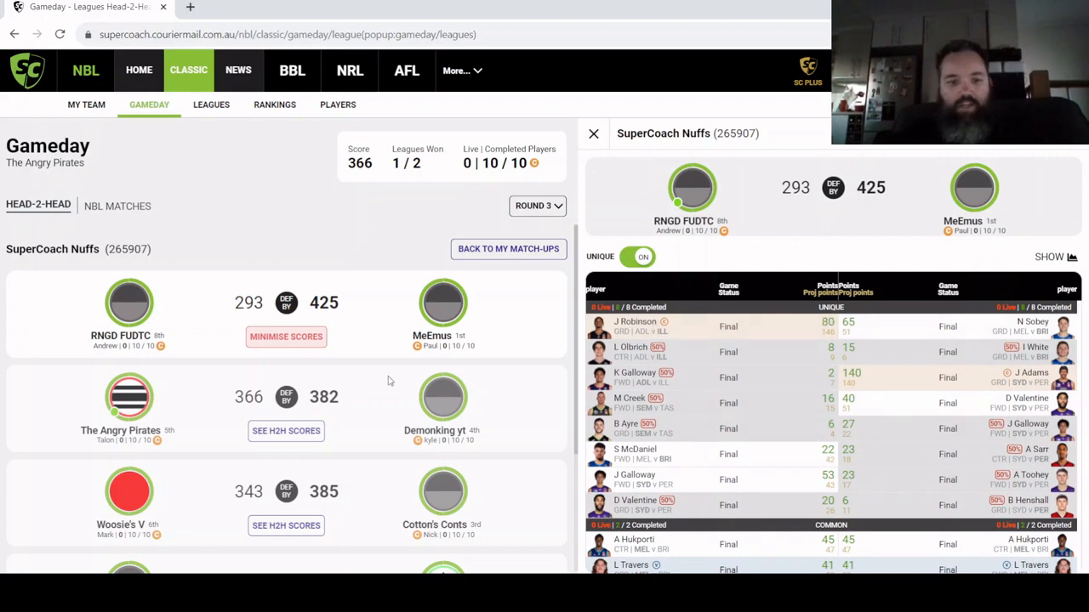
scroll("down", 3)
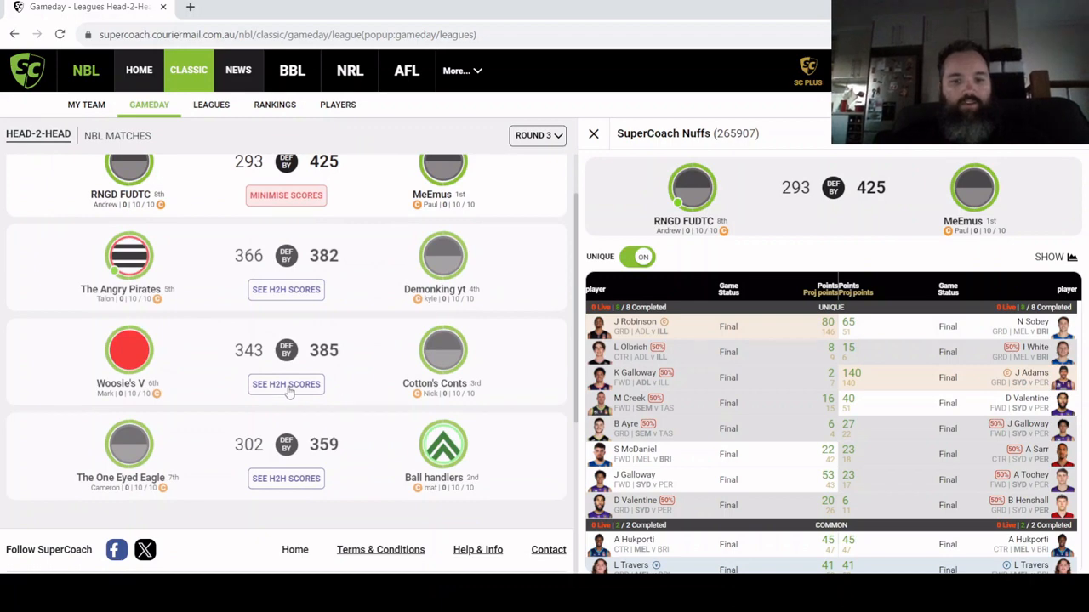
left_click(286, 384)
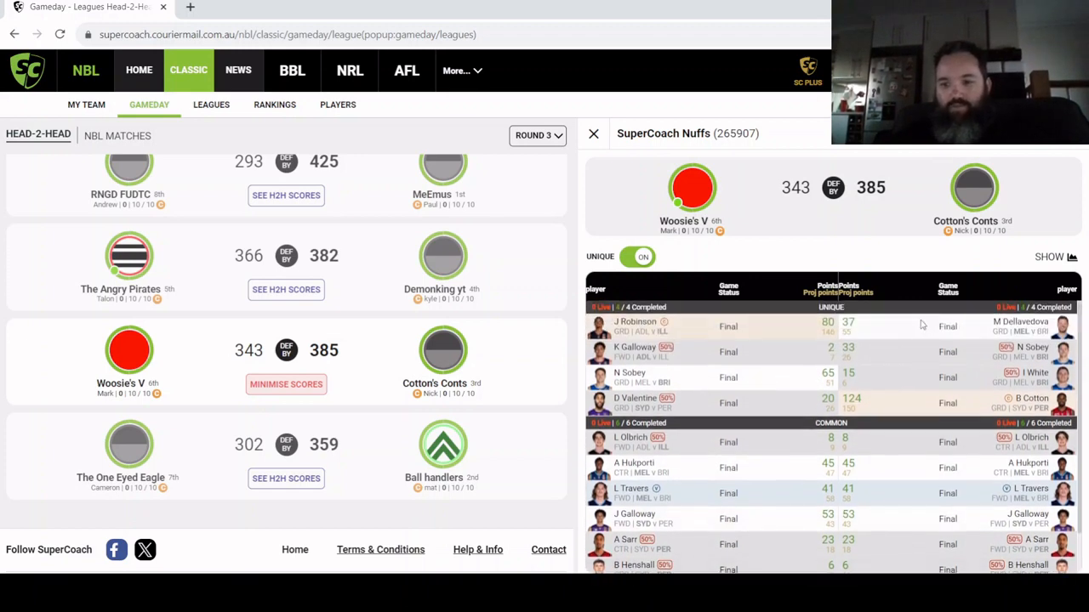
mouse_move(643, 374)
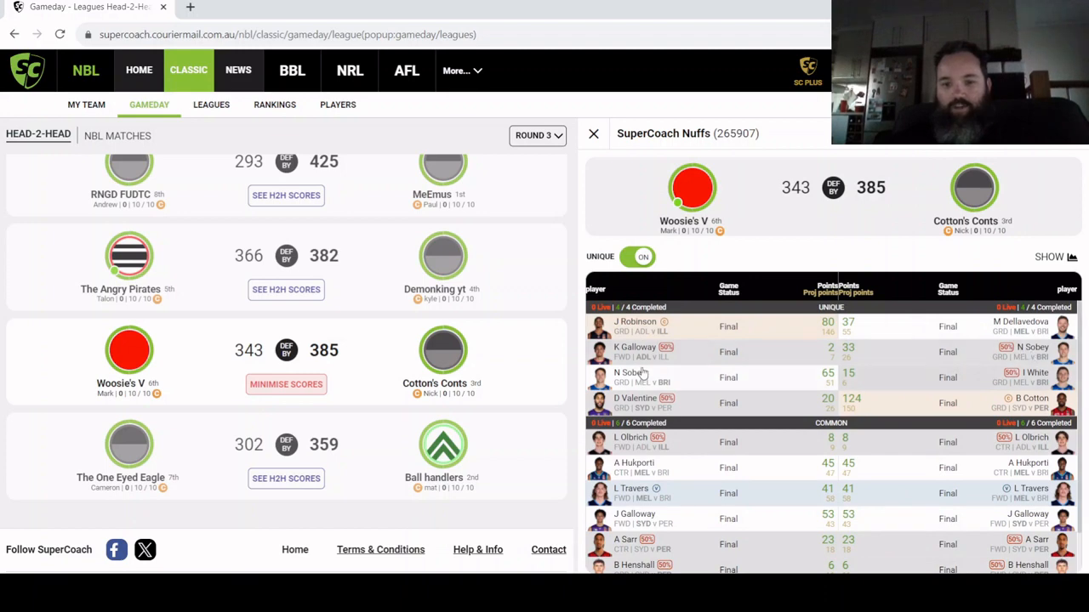
left_click(634, 377)
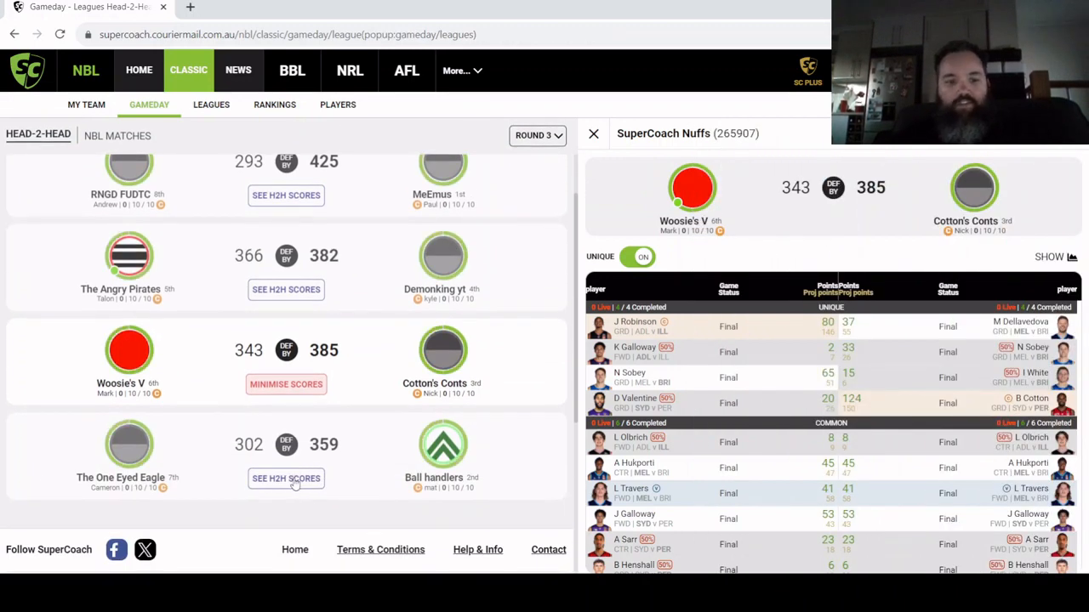
left_click(285, 478)
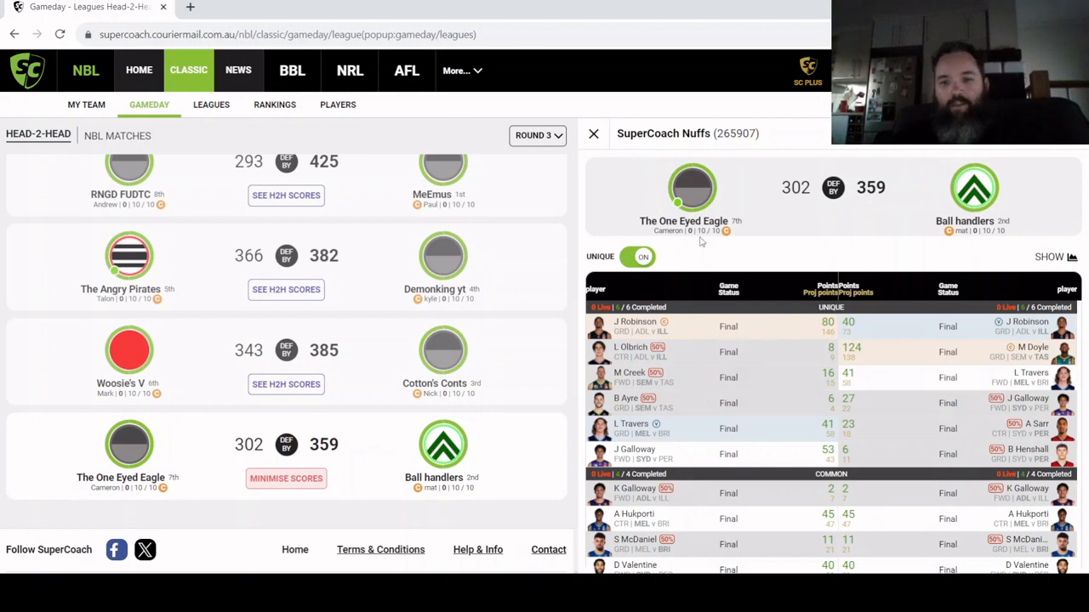
mouse_move(1013, 251)
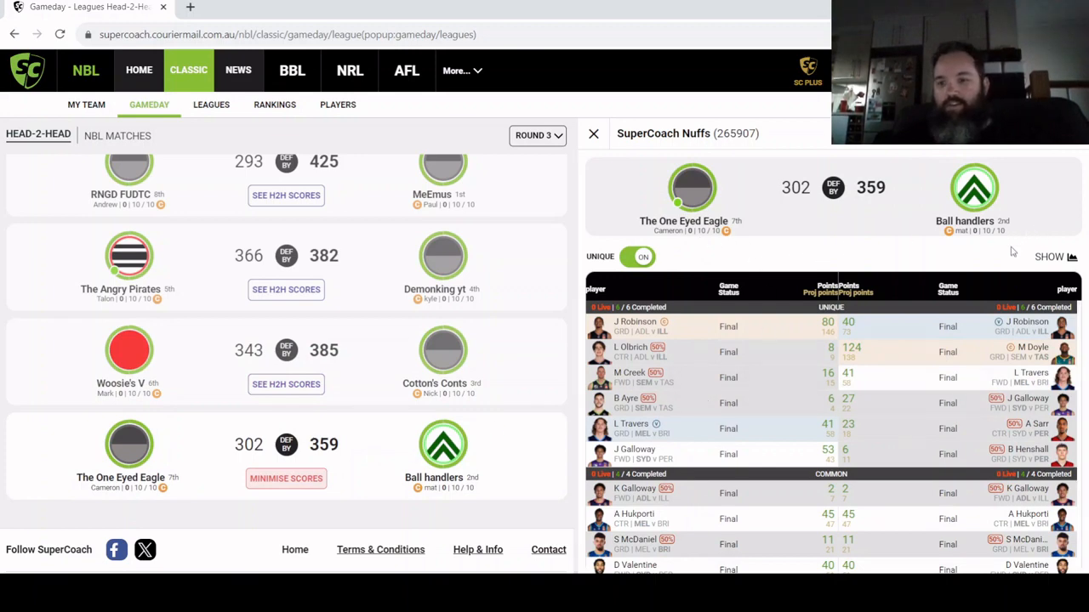
mouse_move(976, 357)
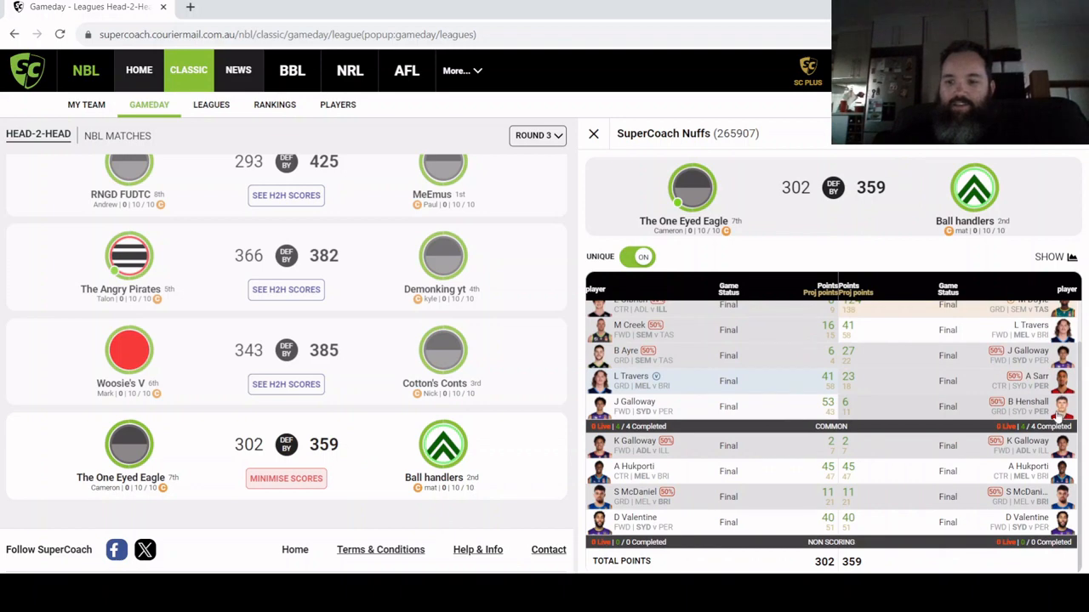
mouse_move(704, 463)
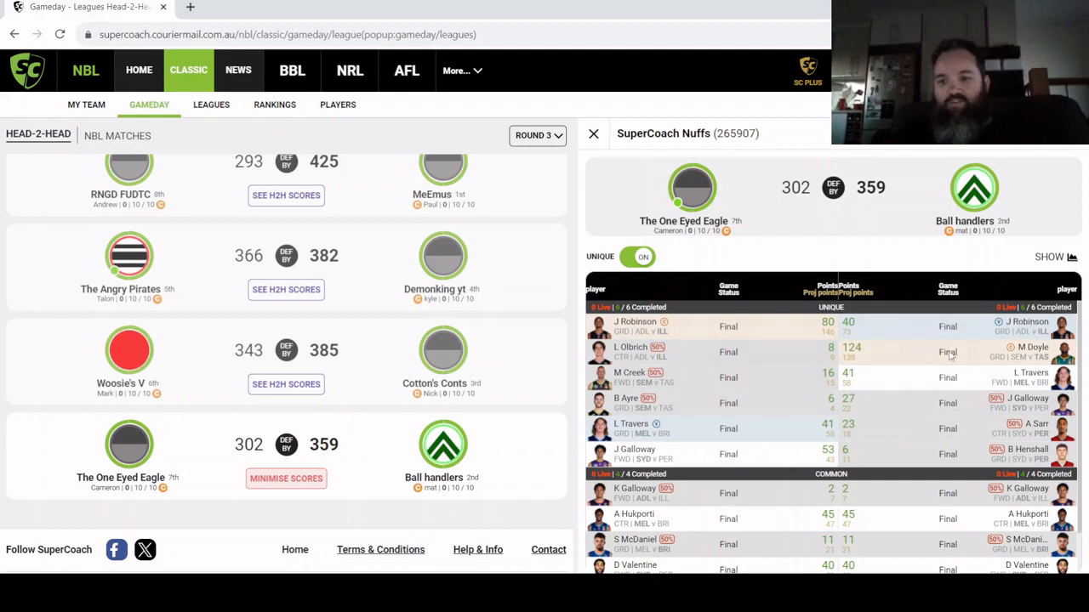
left_click(635, 322)
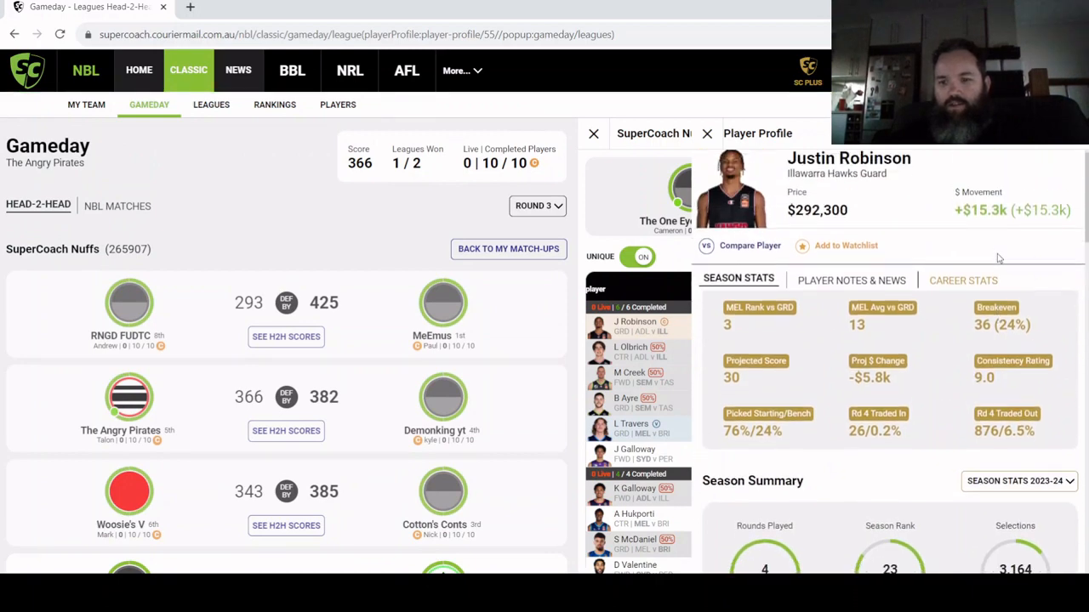
left_click(707, 134)
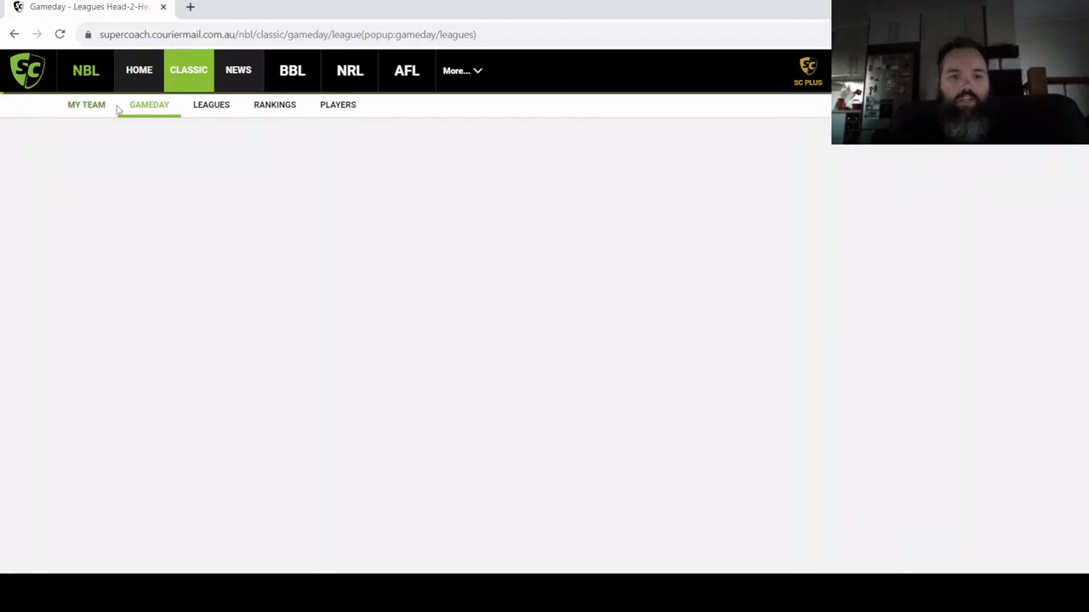
Step: Return to The Angry Pirates' My Team court lineup view
left_click(83, 104)
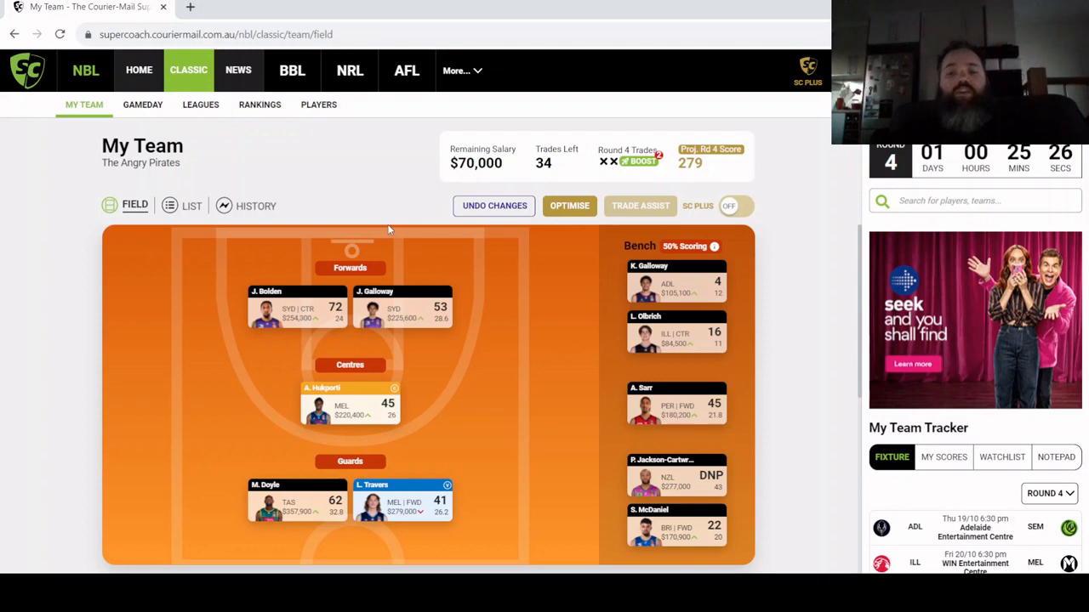
mouse_move(380, 228)
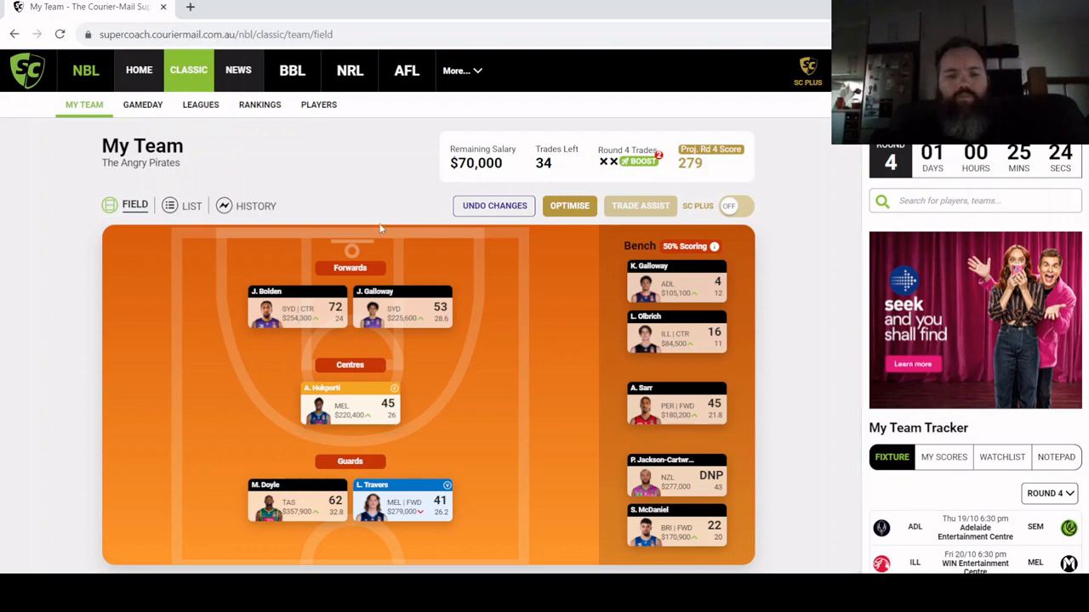
mouse_move(508, 550)
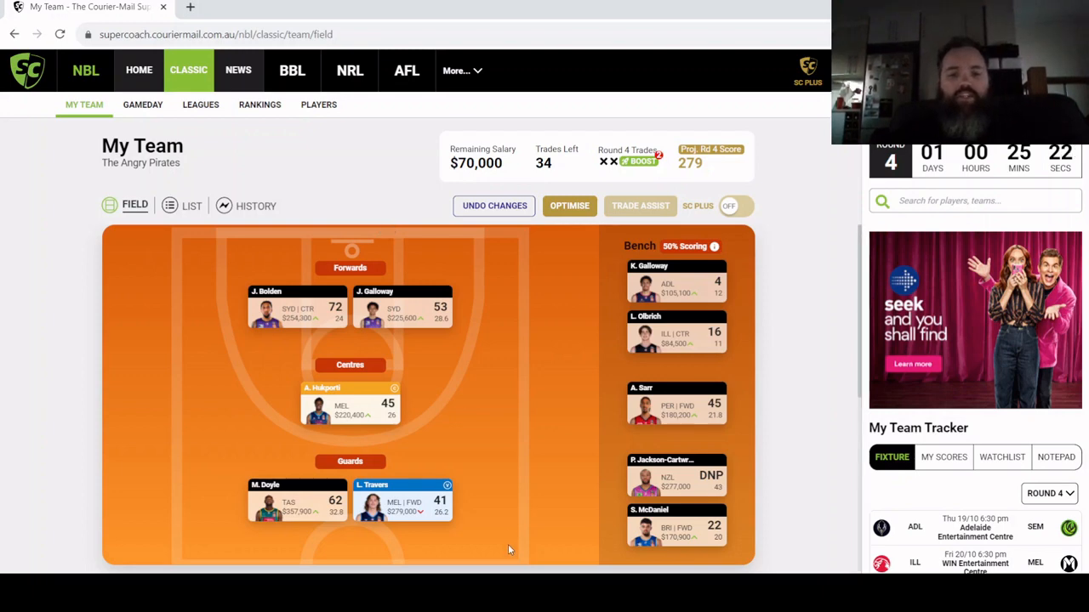